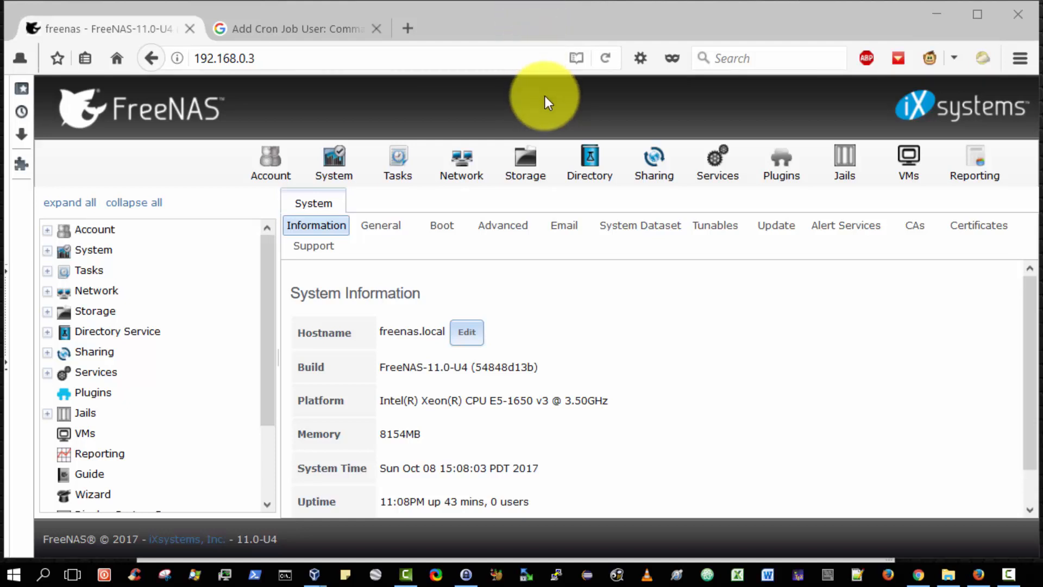
mouse_move(308, 124)
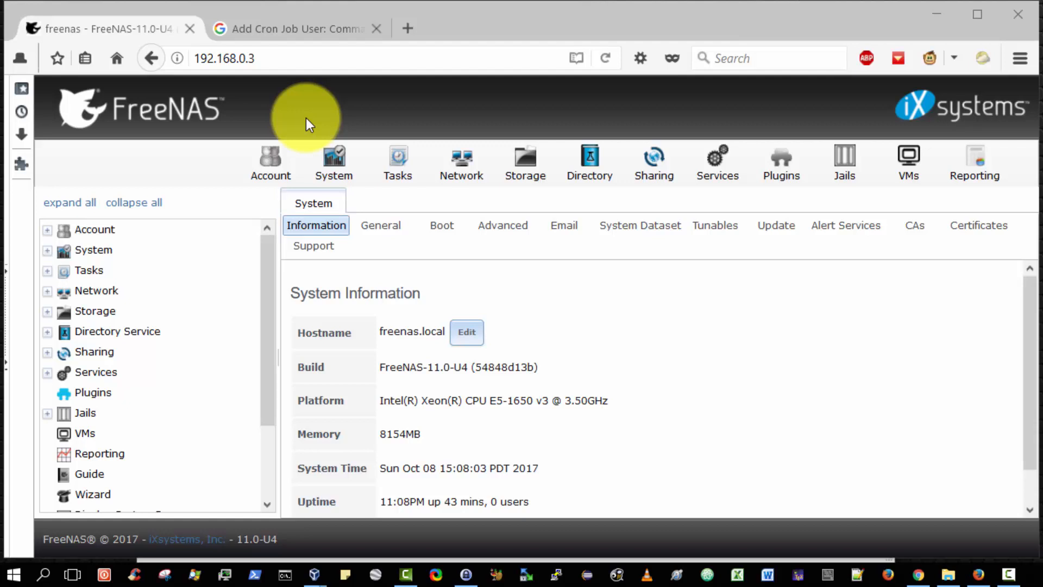
mouse_move(303, 106)
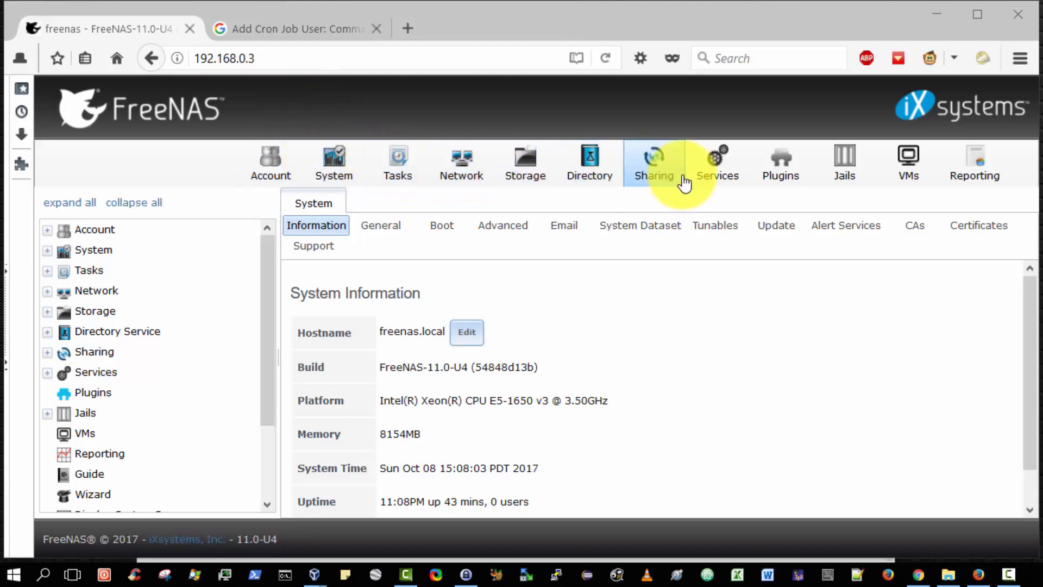
mouse_move(780, 163)
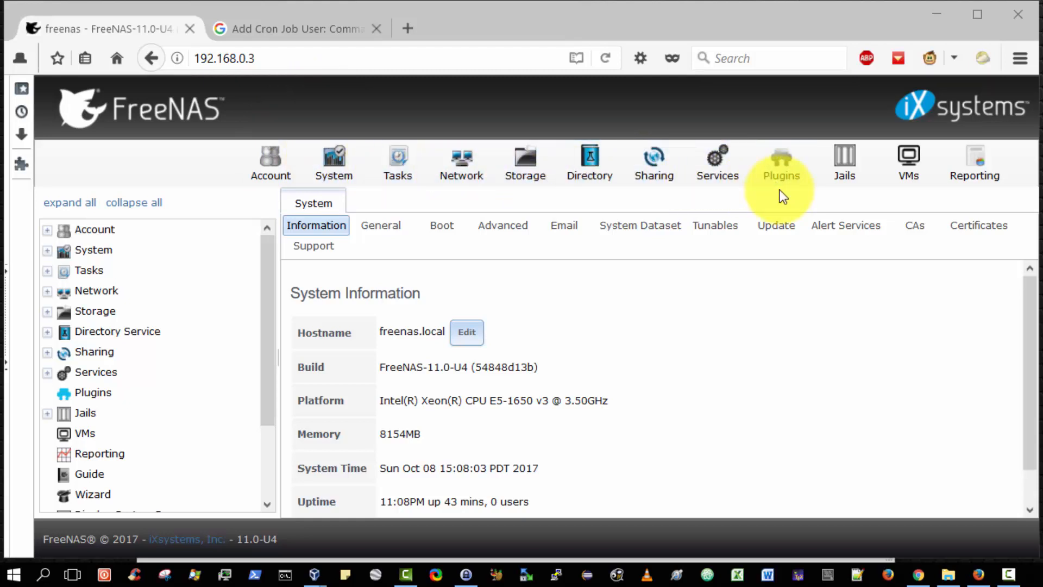
mouse_move(334, 163)
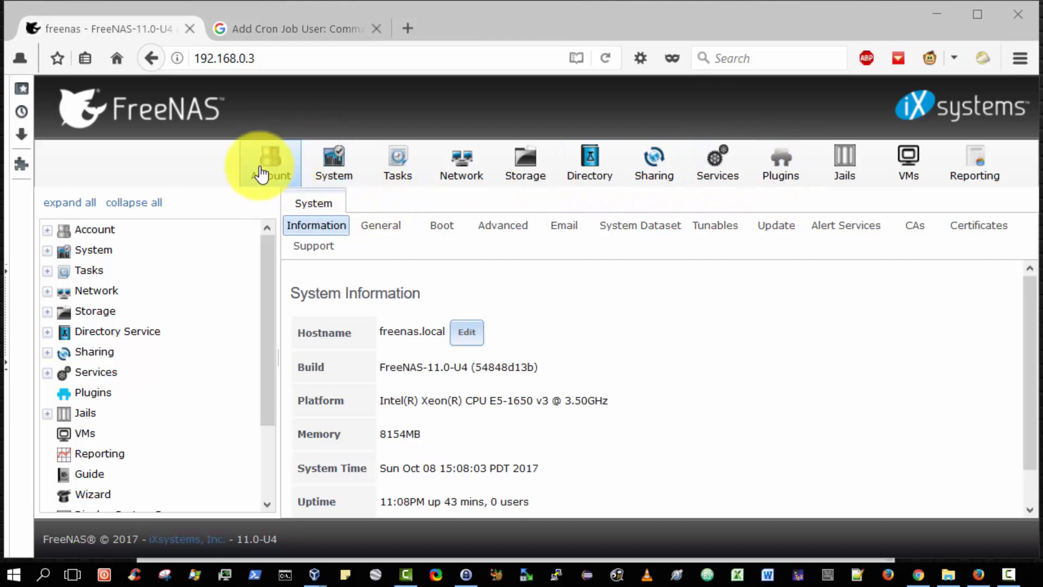
- Browse the Account groups list, then view the users list with root, daemon, operator and bin
left_click(270, 162)
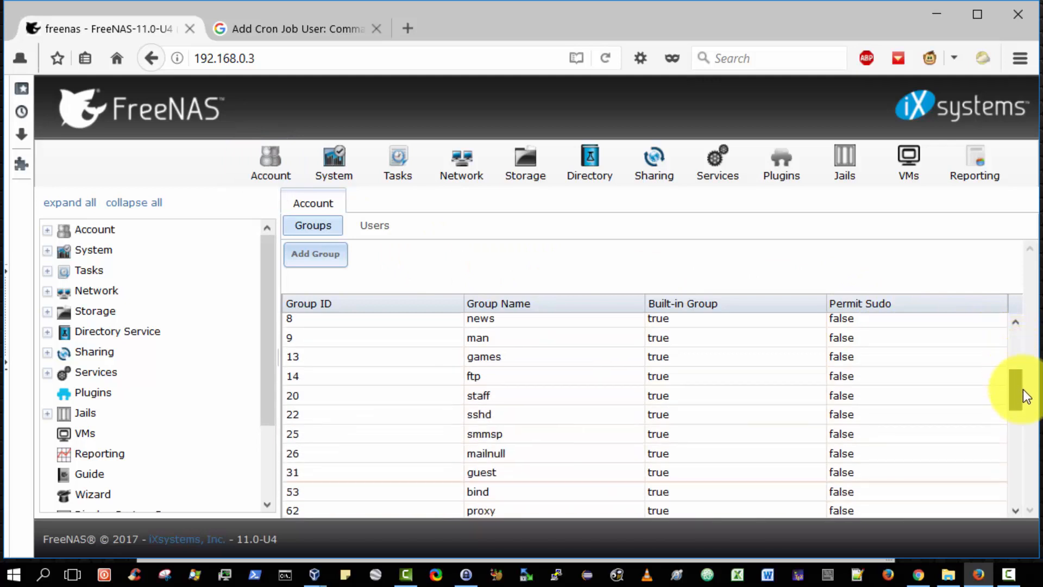
scroll("down", 3)
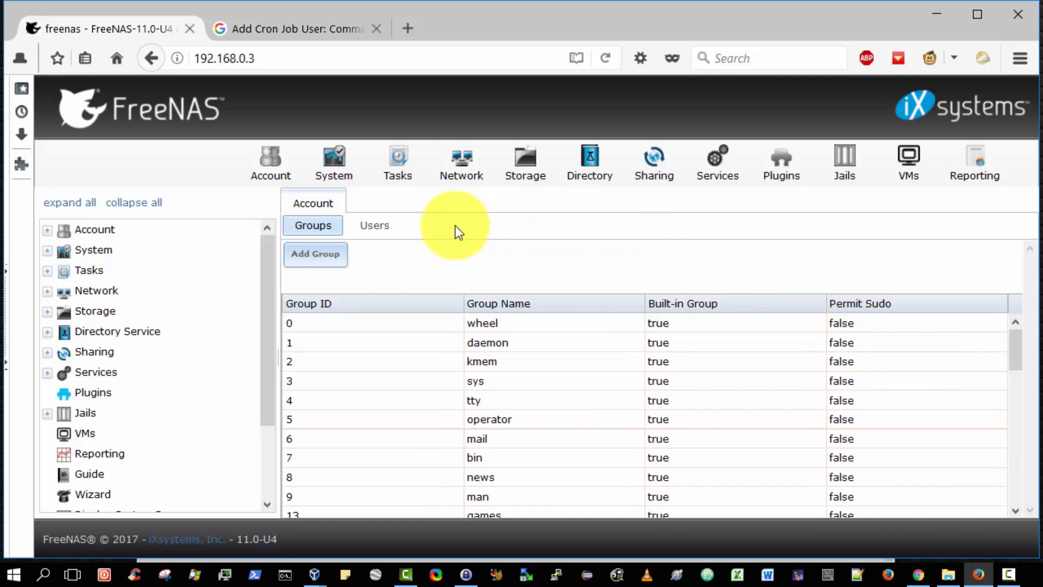
left_click(374, 225)
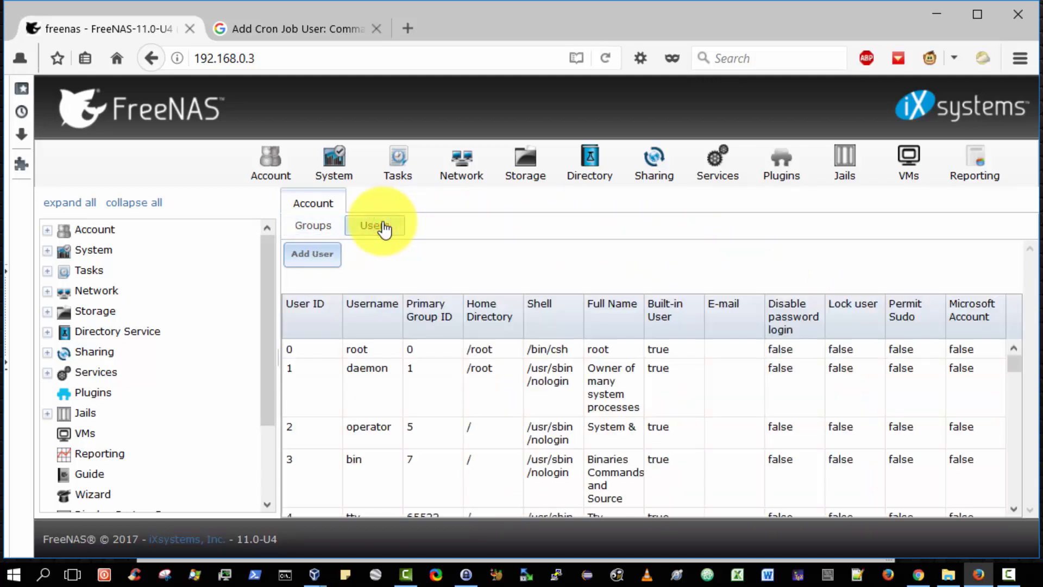
left_click(374, 225)
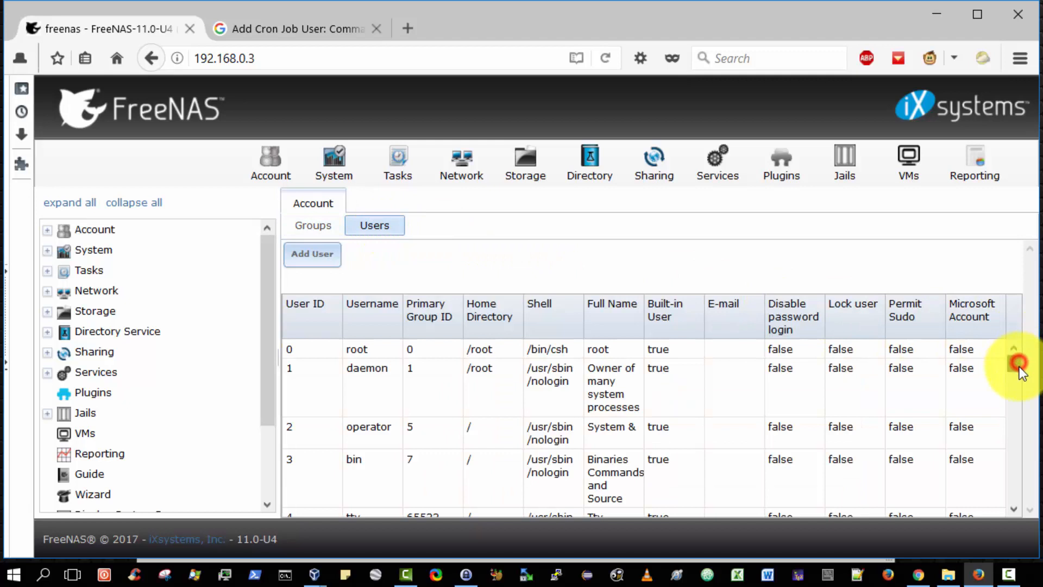
scroll("down", 3)
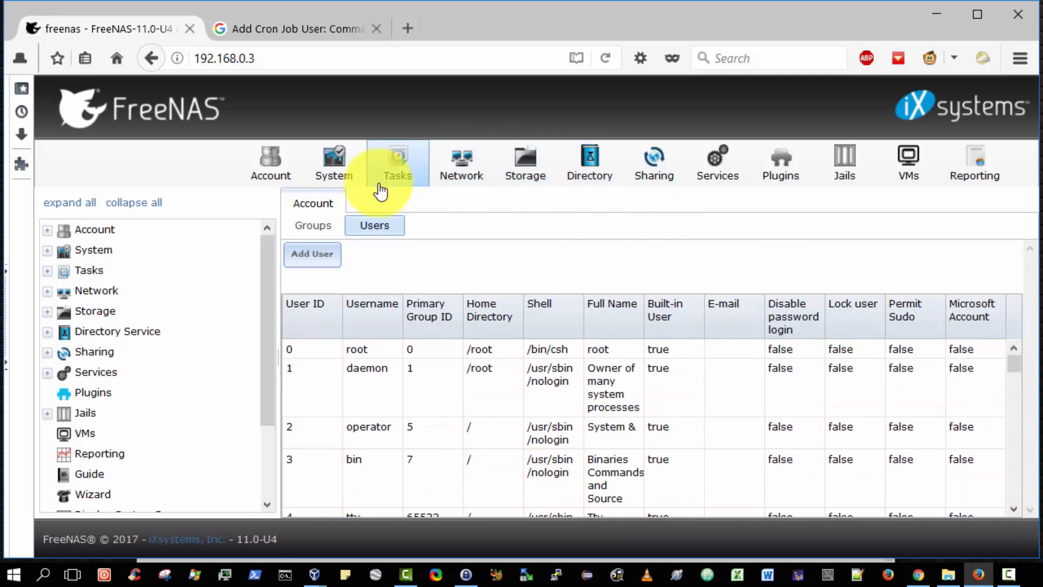
- Review System Information, then the General settings for web interface ports, language and timezone
left_click(334, 161)
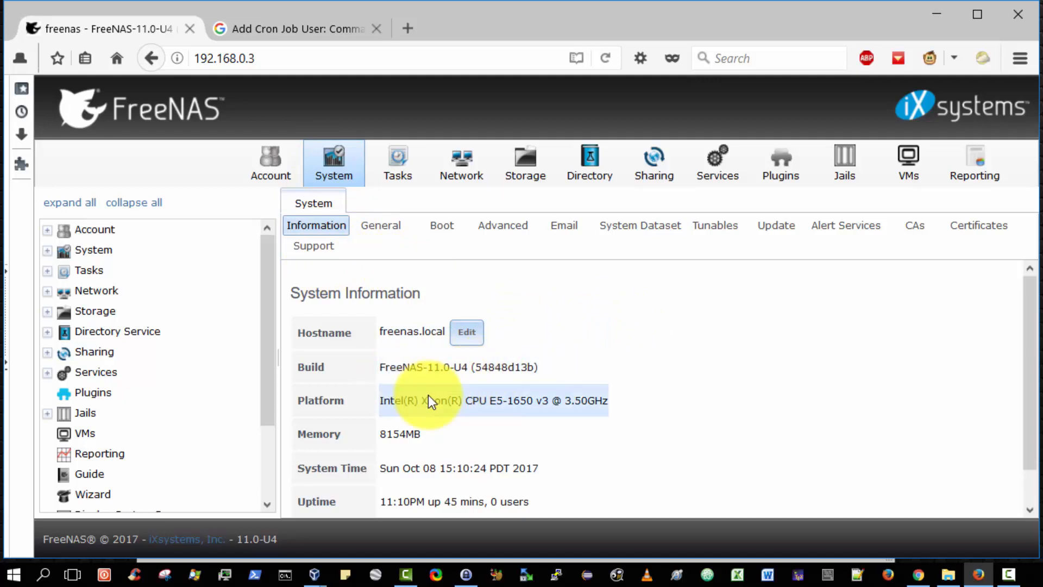
scroll("down", 3)
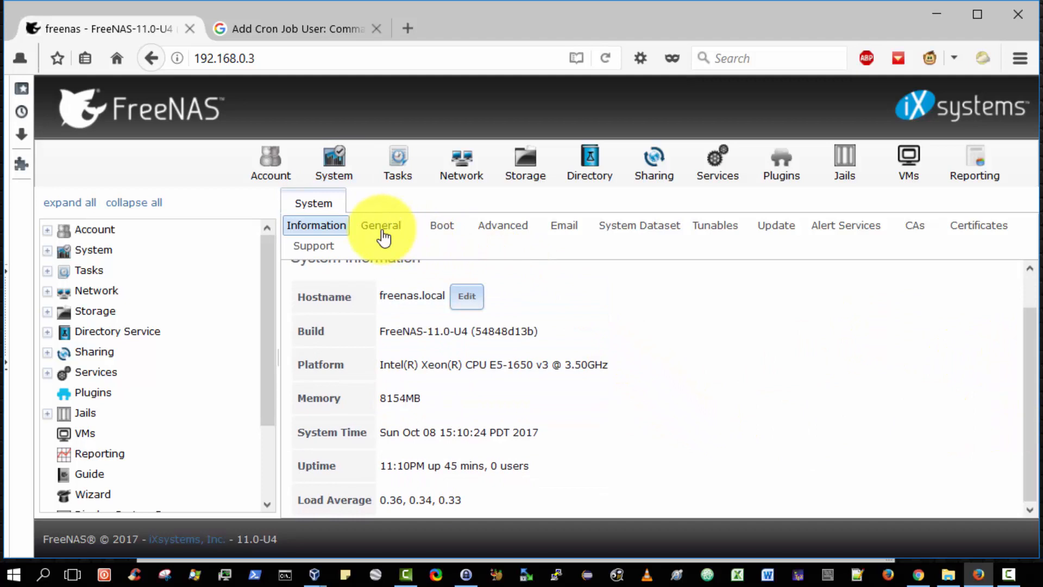
left_click(380, 224)
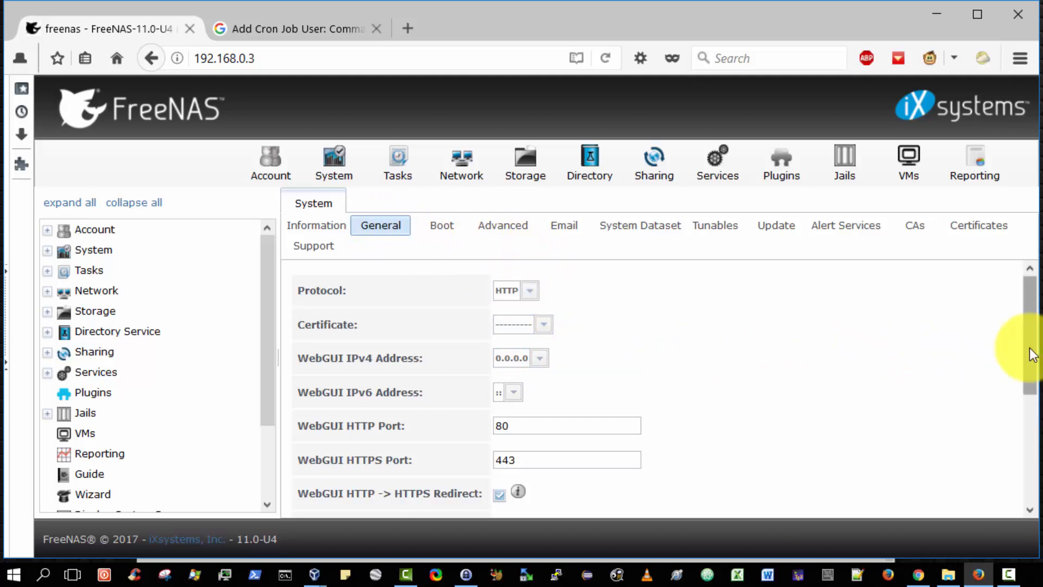
scroll("down", 3)
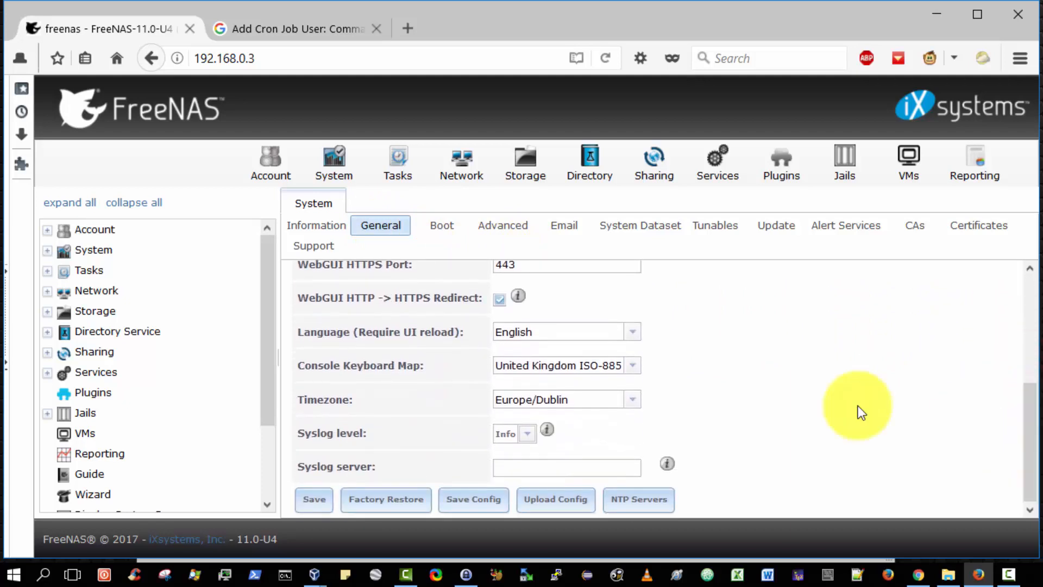
mouse_move(360, 306)
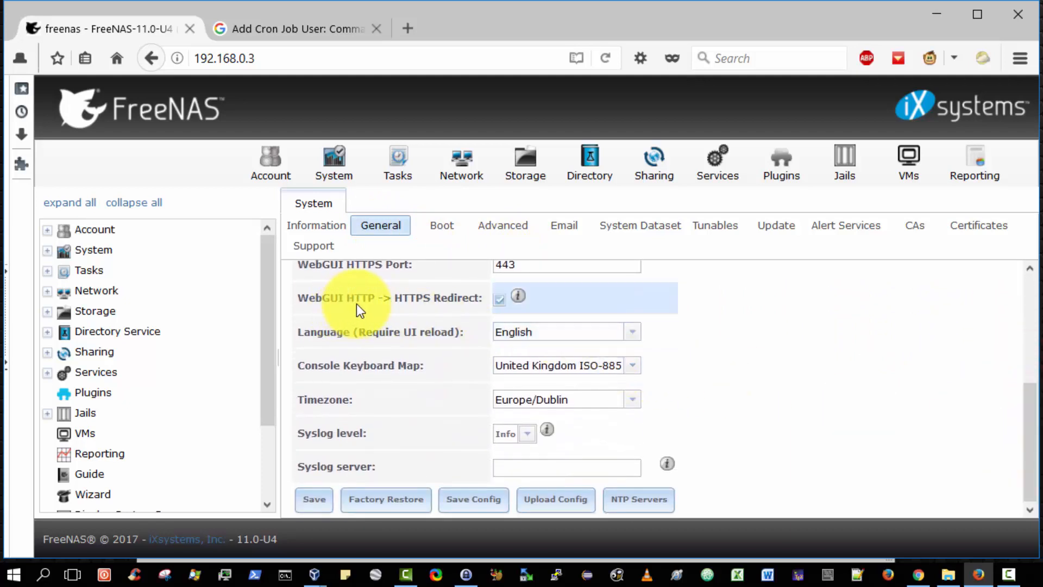
mouse_move(439, 309)
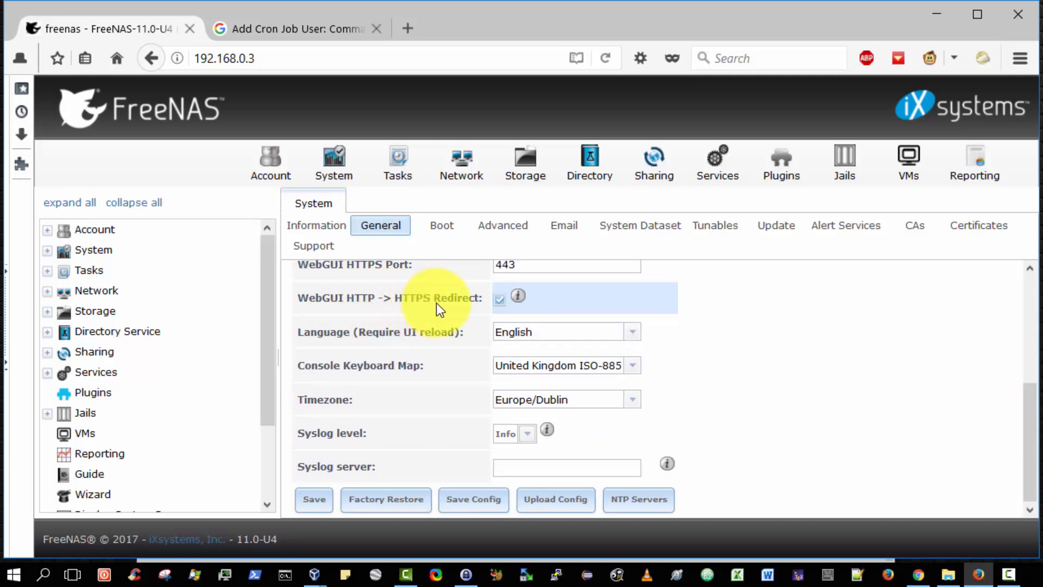
mouse_move(518, 296)
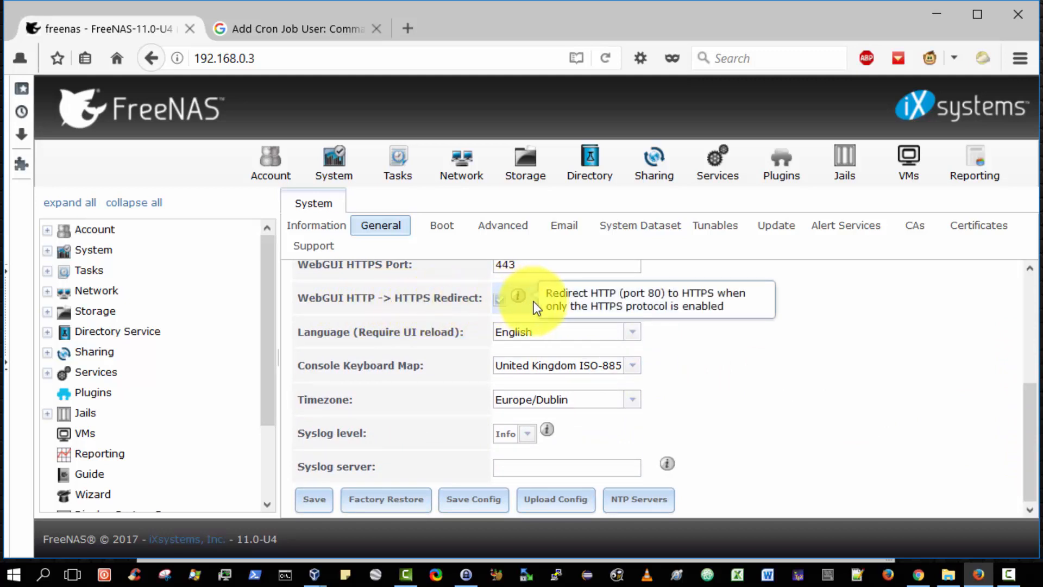
left_click(500, 298)
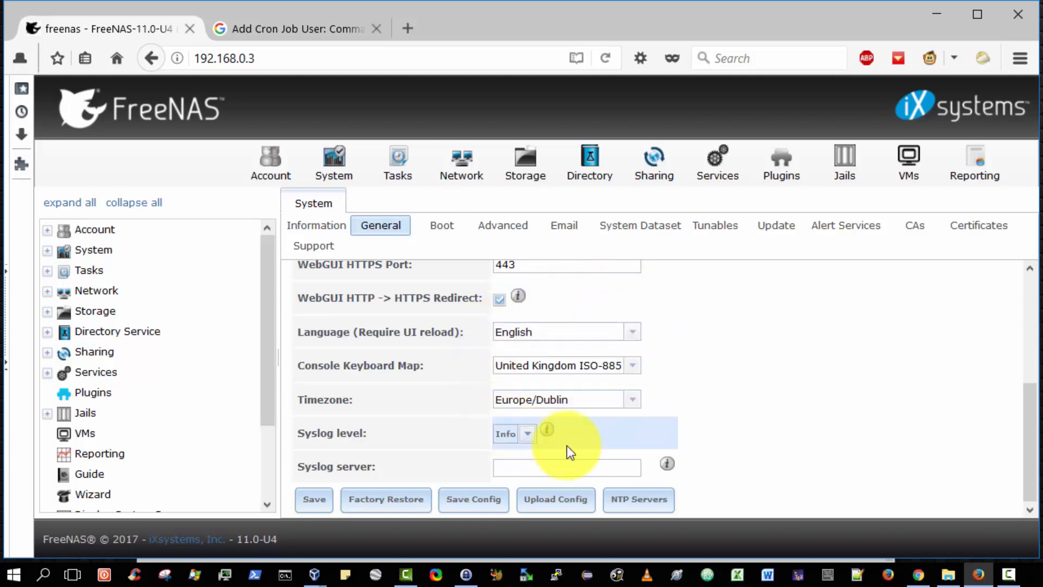
- Review the Boot environments and the Advanced system settings pages
left_click(442, 224)
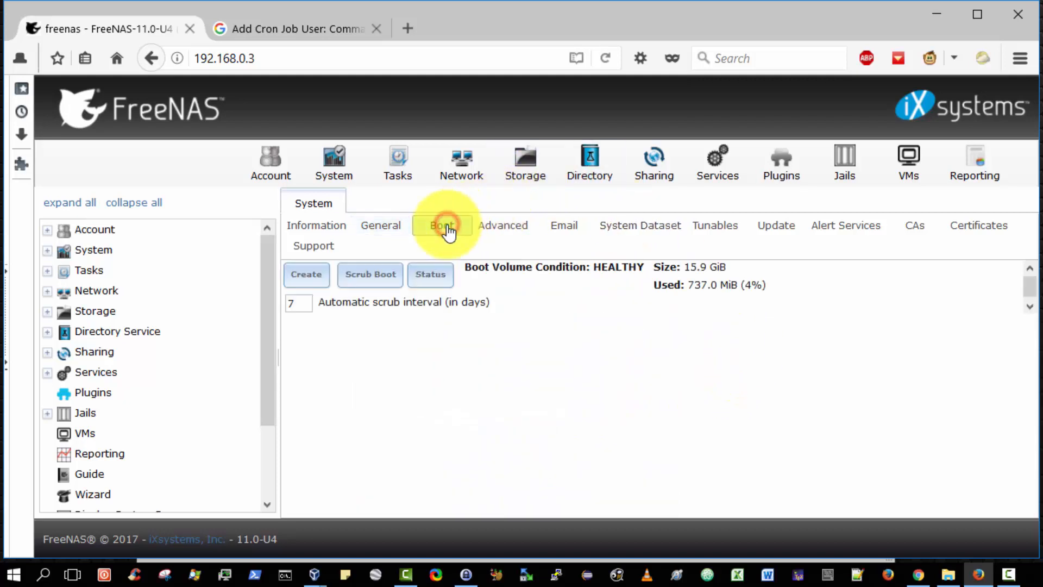
left_click(441, 225)
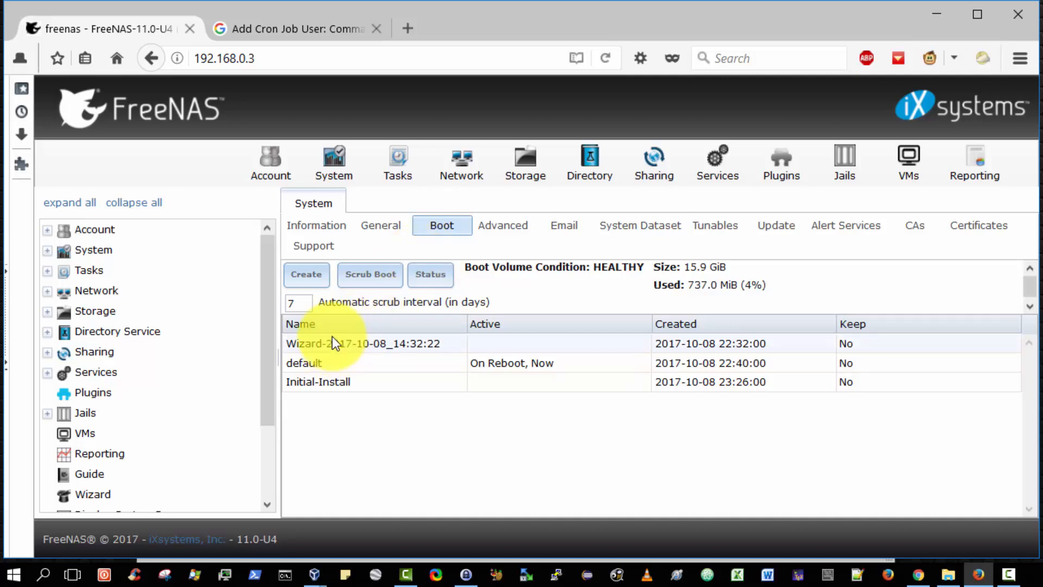
left_click(502, 225)
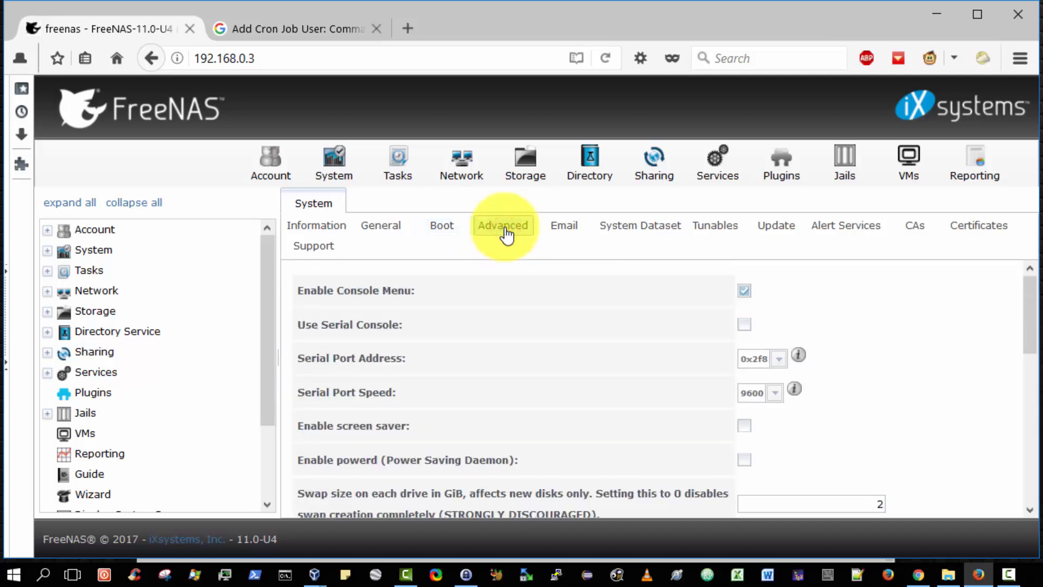
left_click(501, 225)
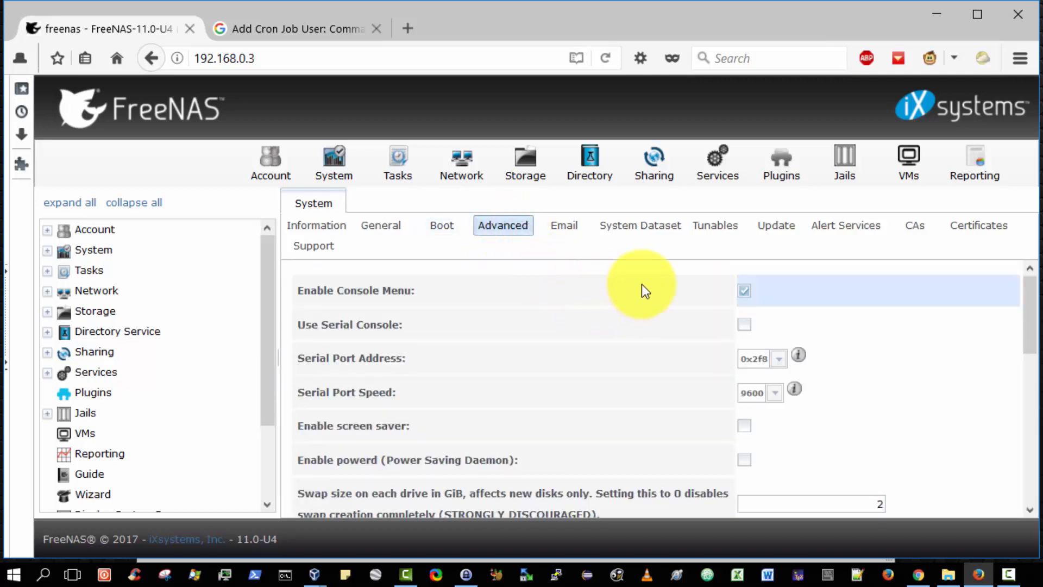
- Review the Email notification settings, then view the System Dataset pool and database options
left_click(564, 225)
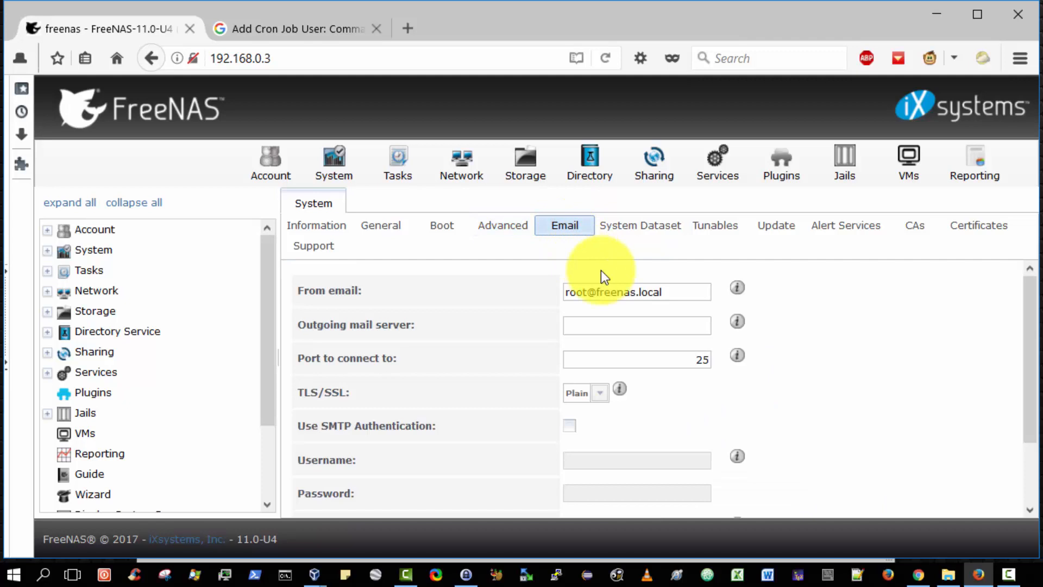
left_click(635, 325)
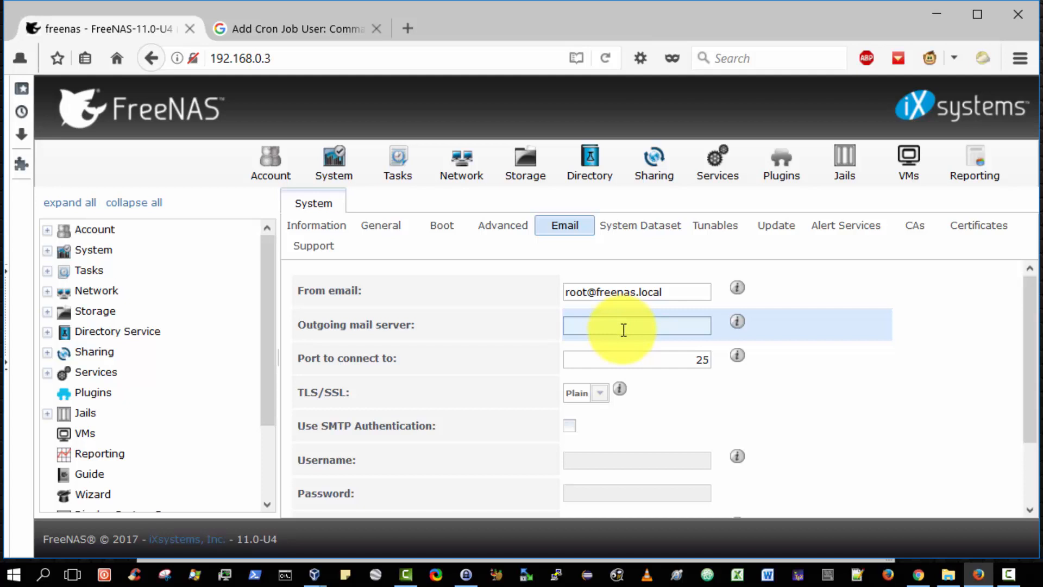
mouse_move(1024, 357)
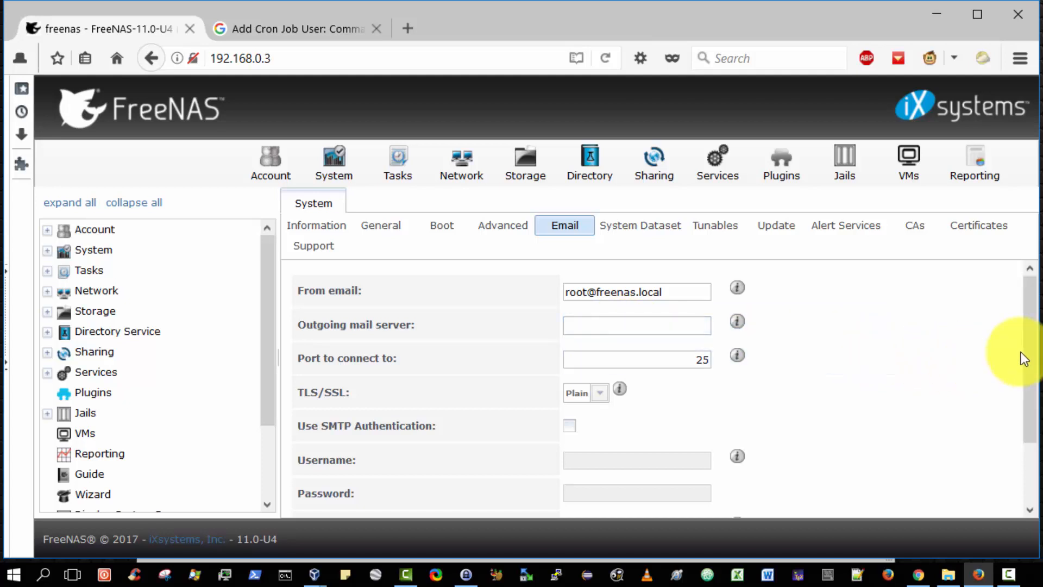
left_click(638, 225)
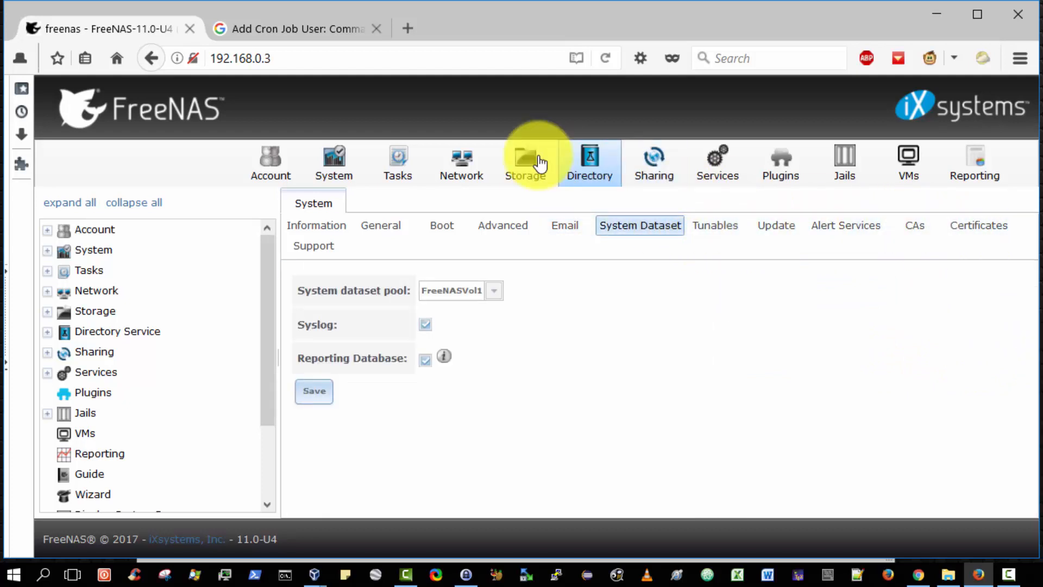
- In Tasks, review Init/Shutdown Scripts and S.M.A.R.T. Tests, then return to the empty Cron Jobs list
left_click(398, 162)
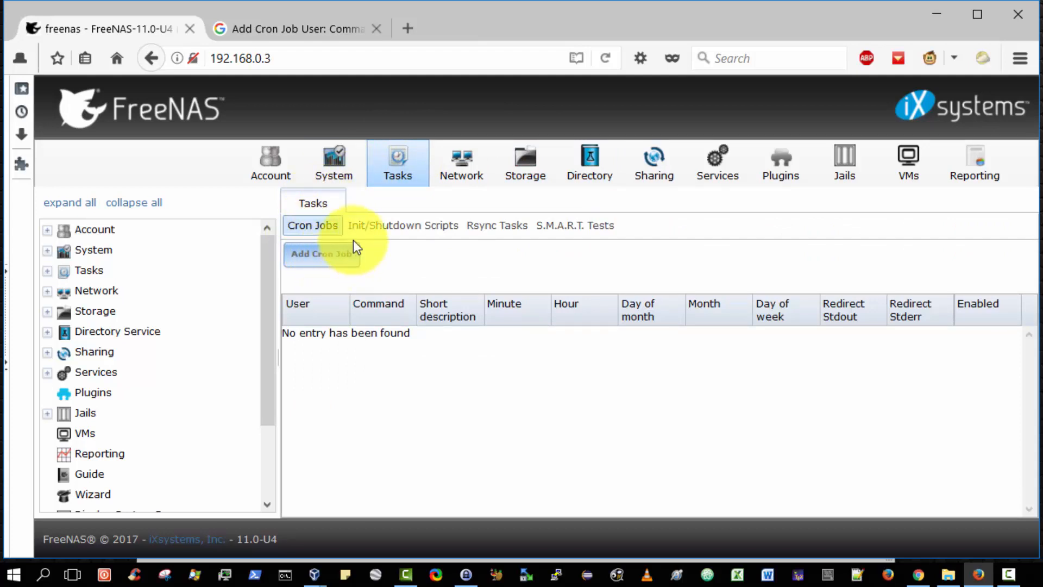
left_click(402, 224)
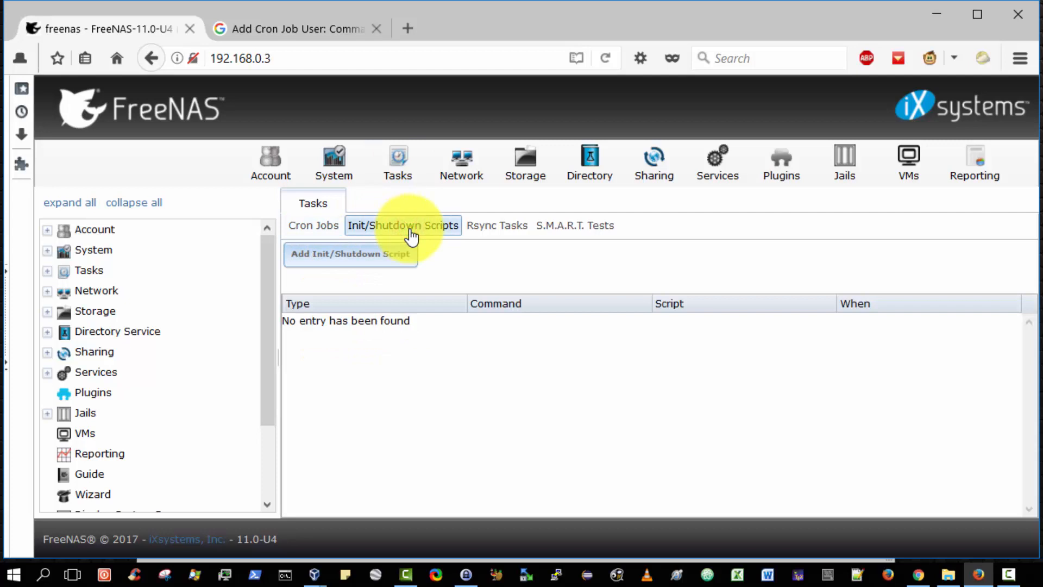
left_click(573, 225)
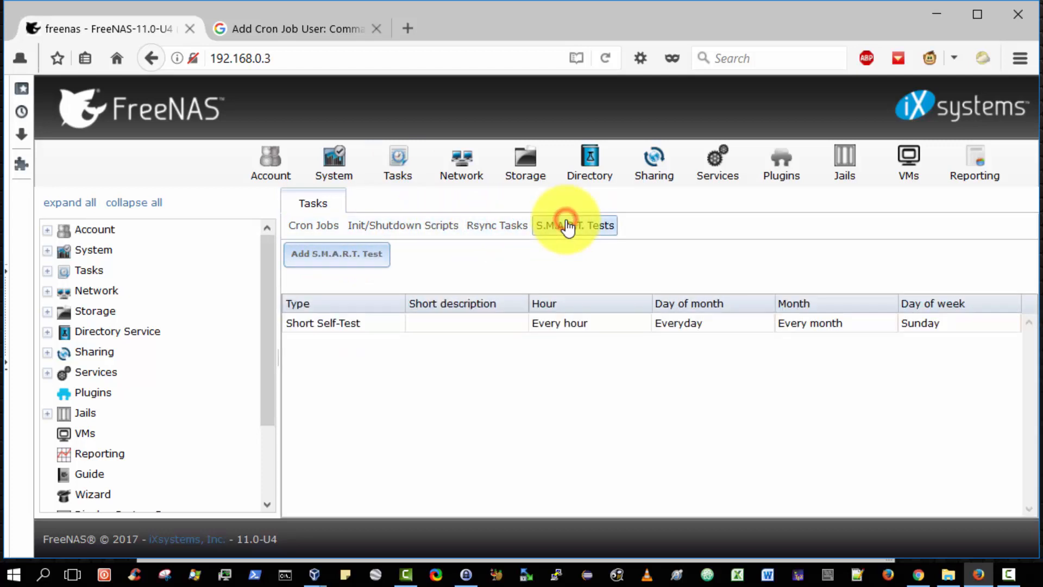
left_click(313, 225)
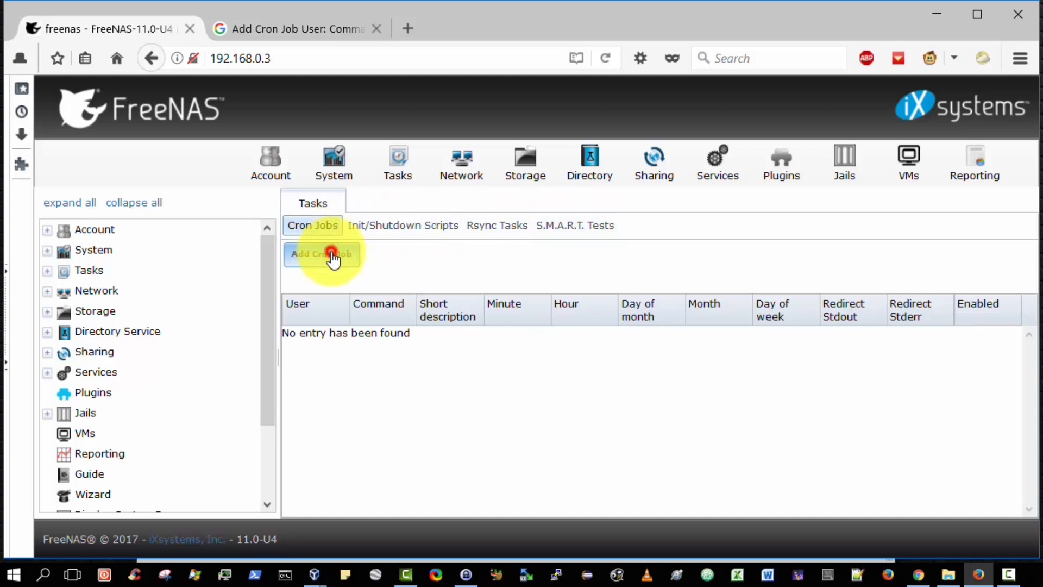
left_click(321, 253)
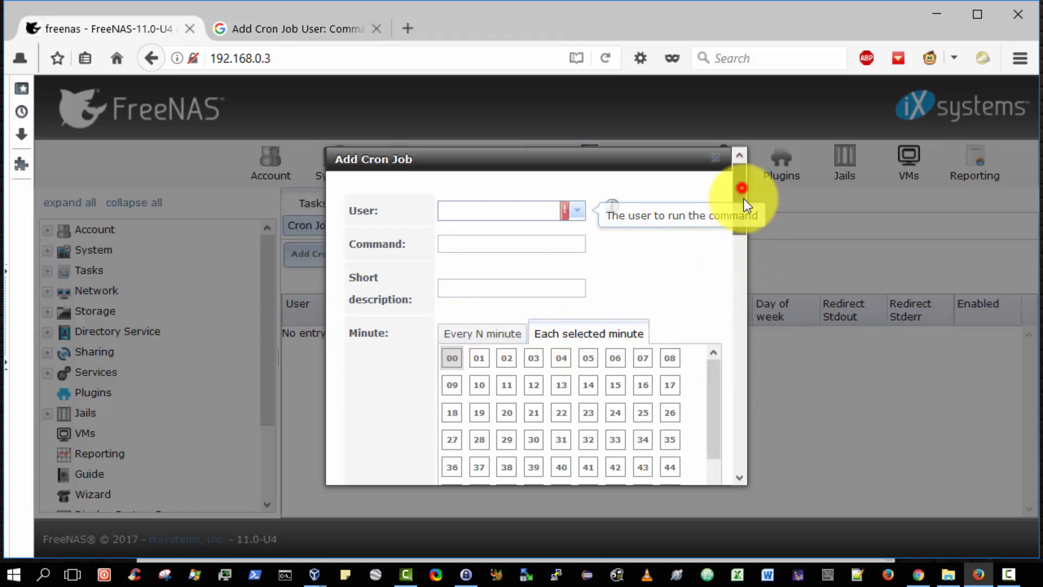
scroll("down", 3)
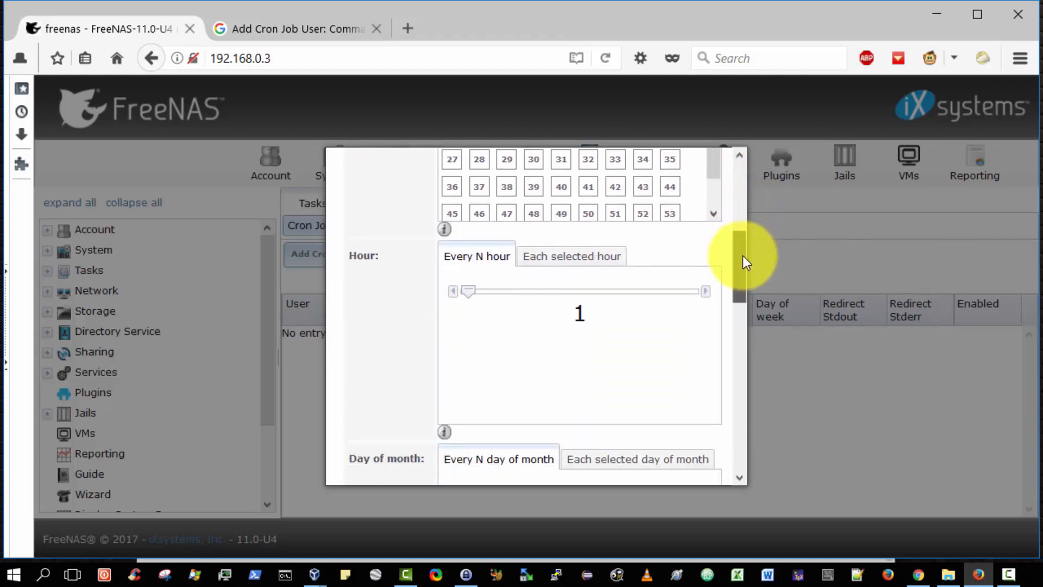
scroll("down", 3)
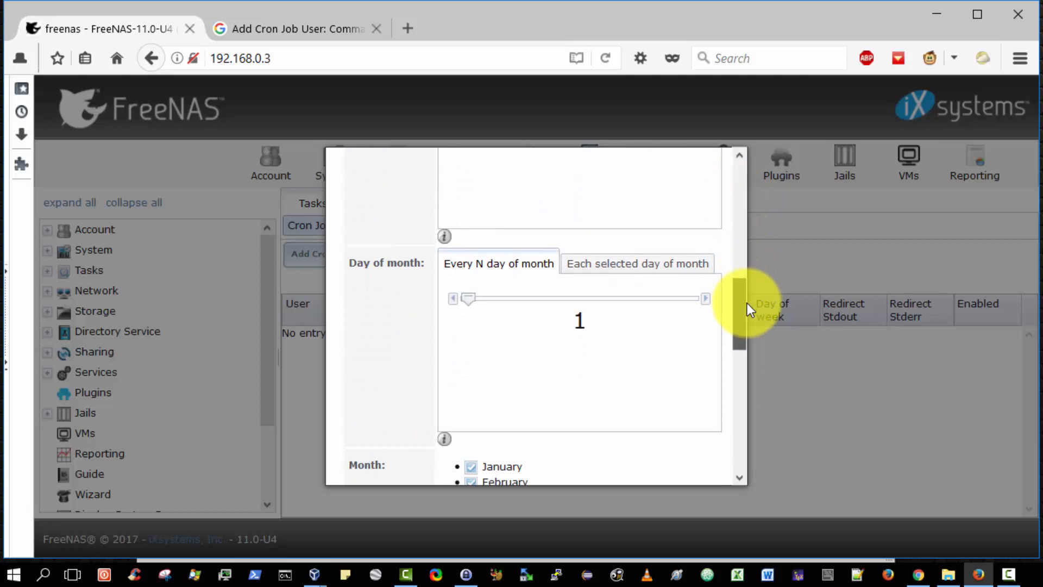
scroll("down", 3)
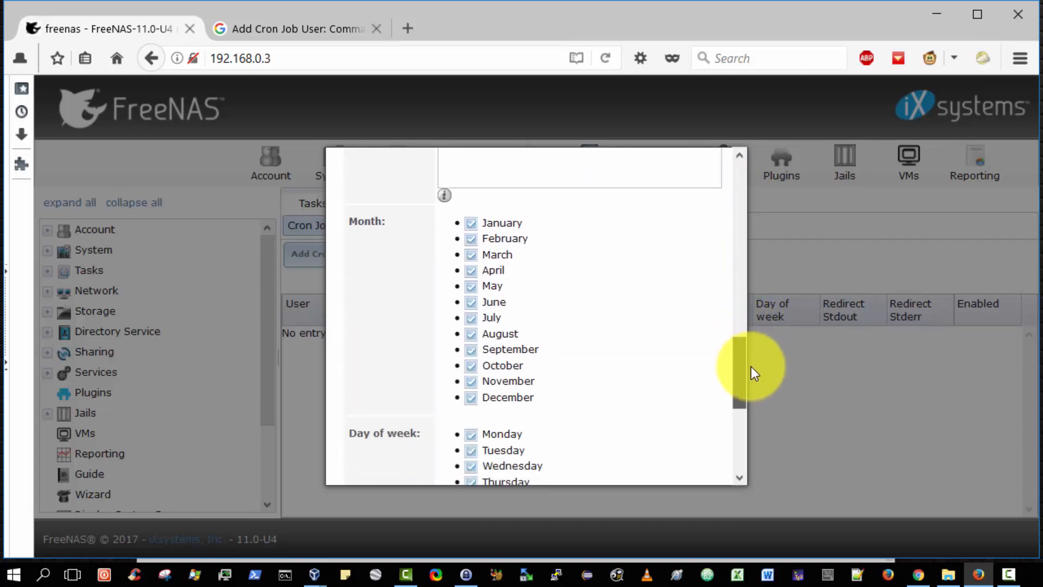
scroll("down", 3)
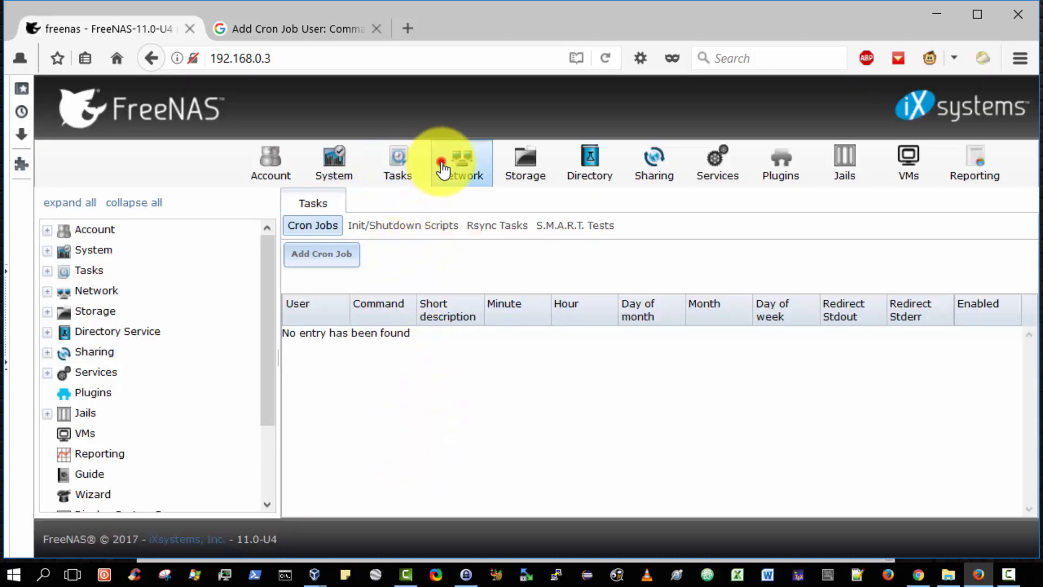
- Review the Network interfaces and link aggregations pages leading to the em0 network summary
left_click(461, 162)
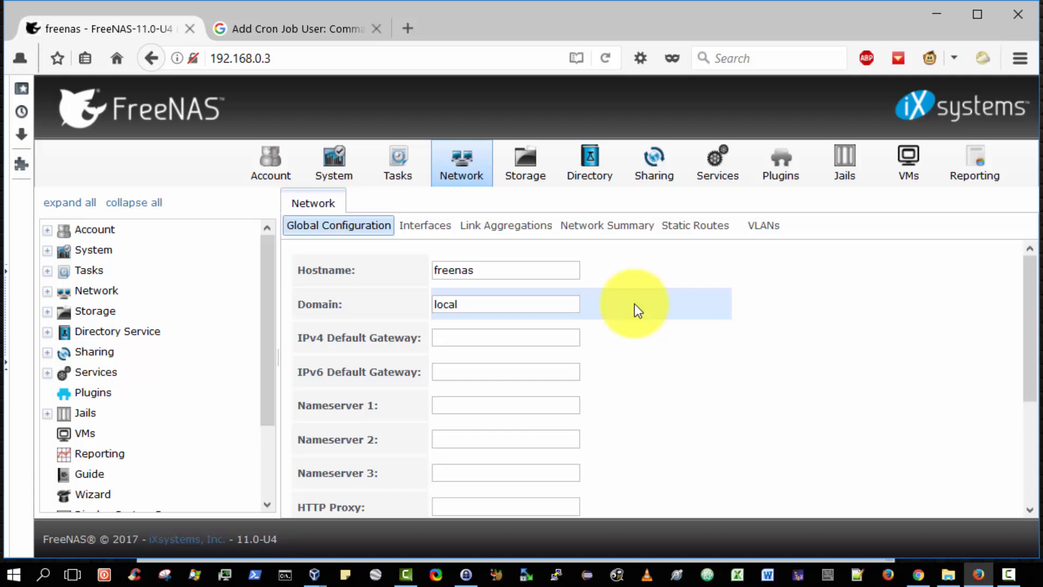
mouse_move(632, 295)
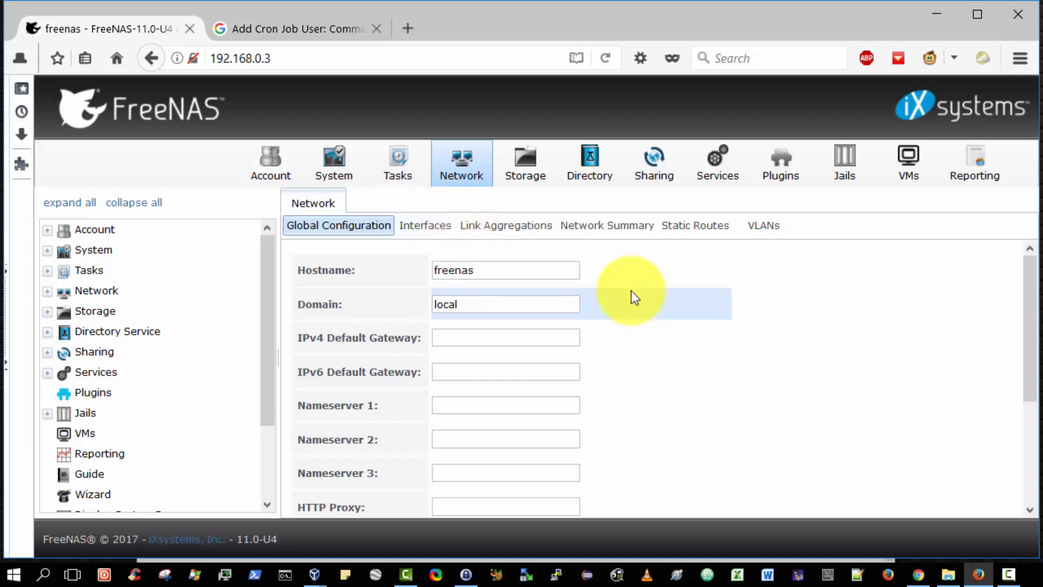
left_click(425, 225)
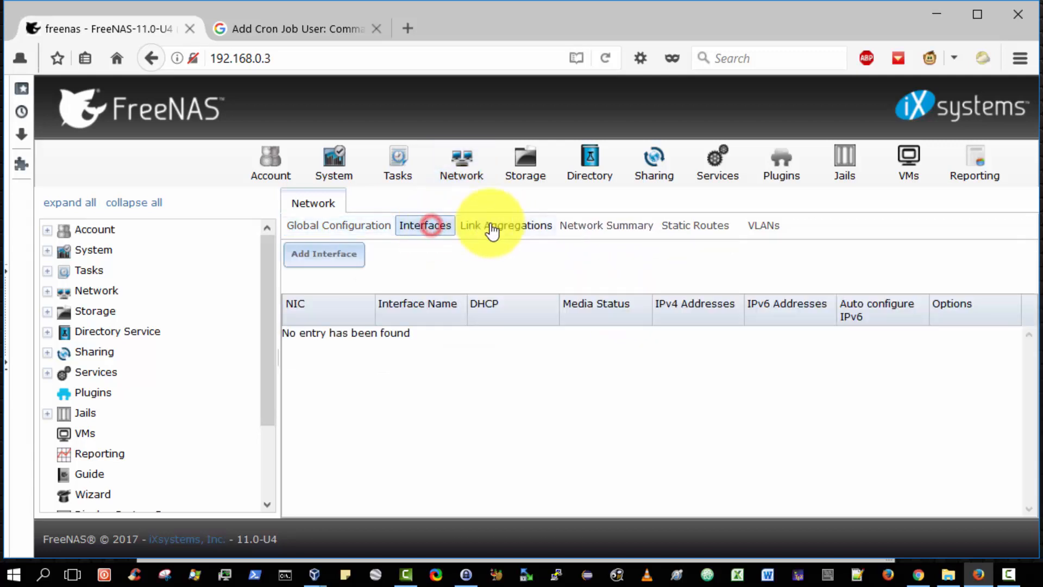
left_click(606, 225)
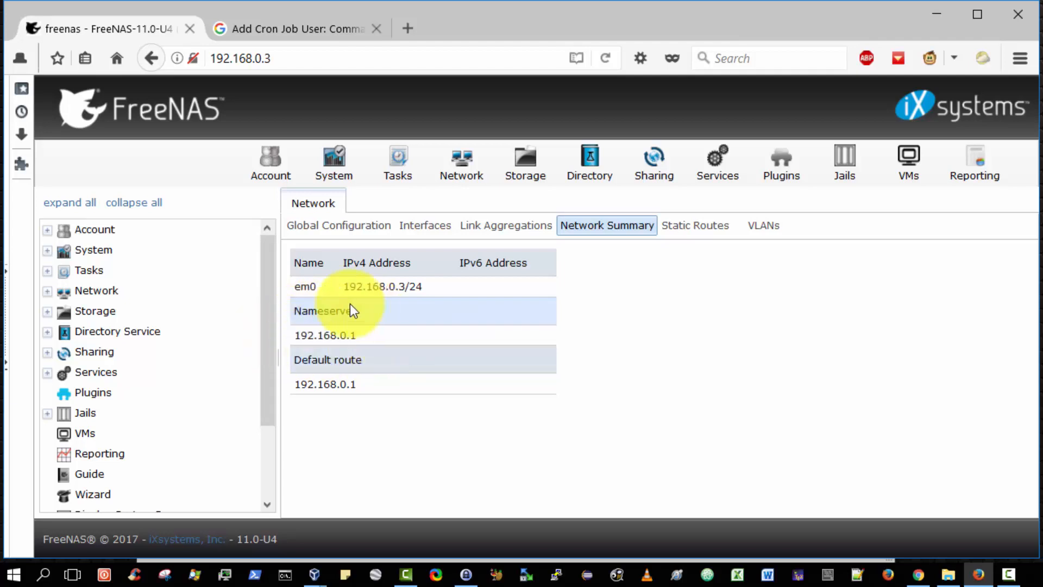
mouse_move(377, 359)
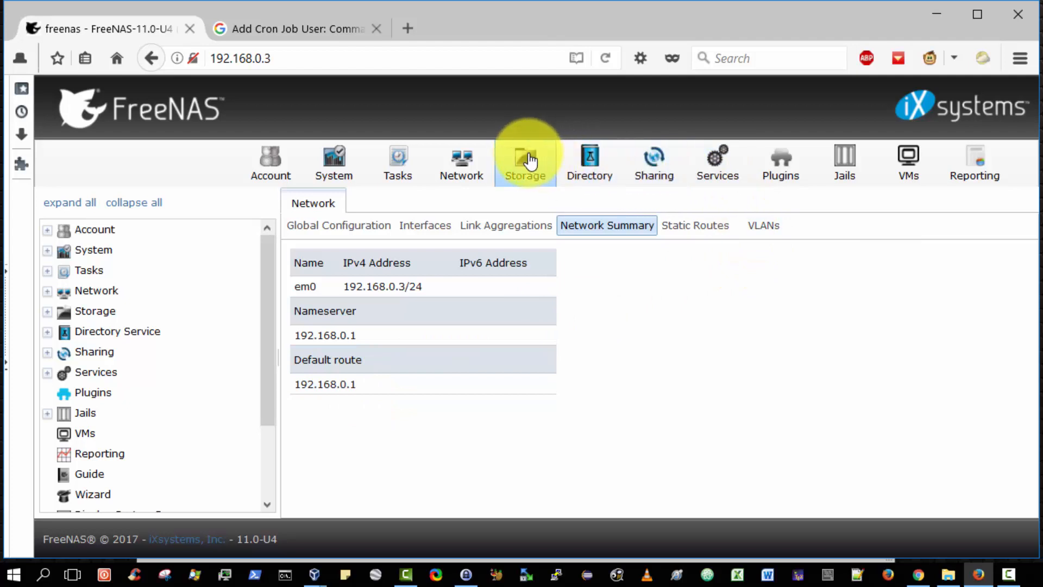
- View Storage volumes, cancel the Volume Manager form unchanged, then view the Active Directory settings
left_click(524, 162)
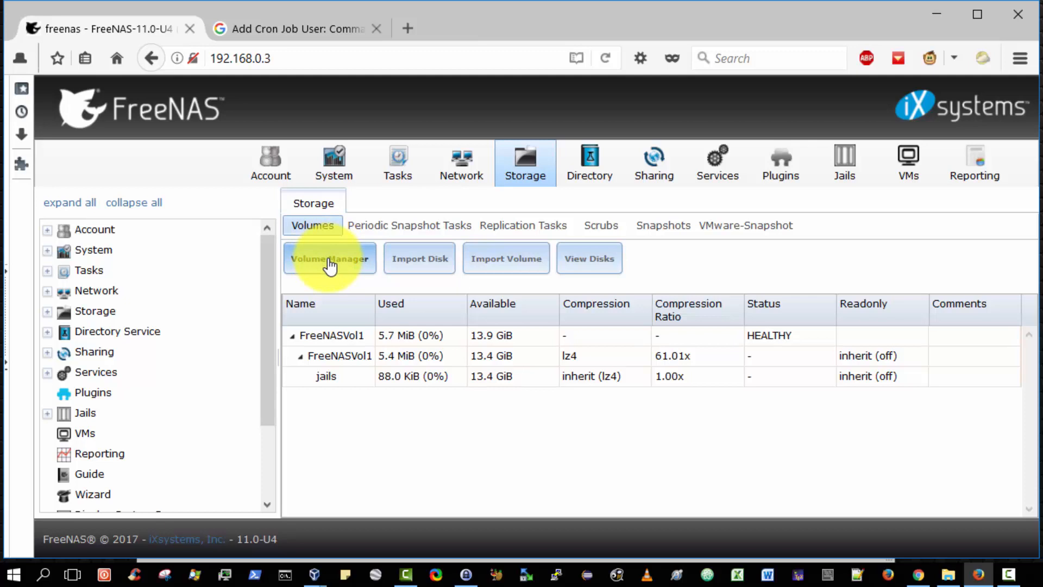
left_click(329, 258)
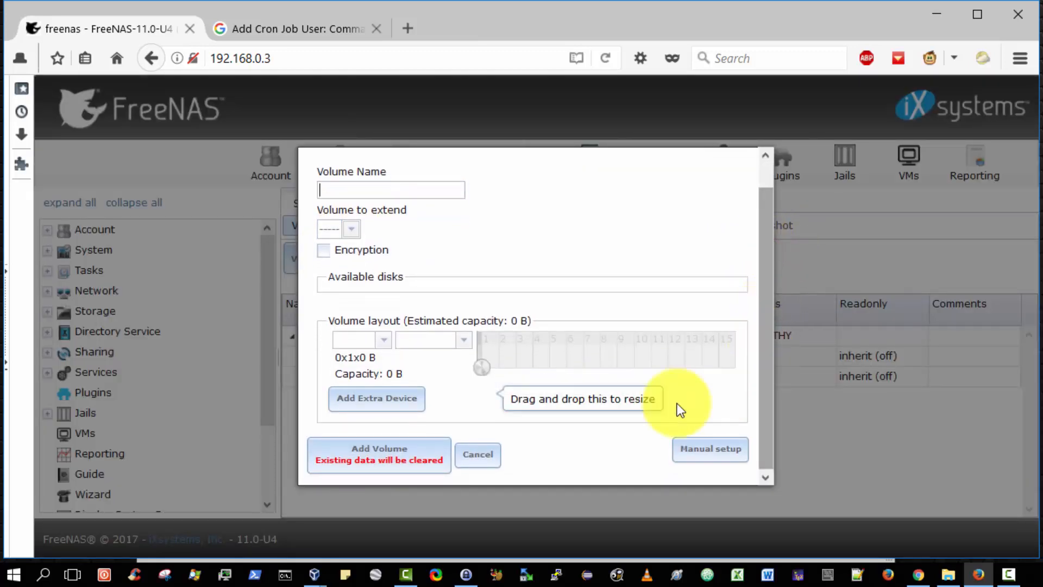
left_click(477, 454)
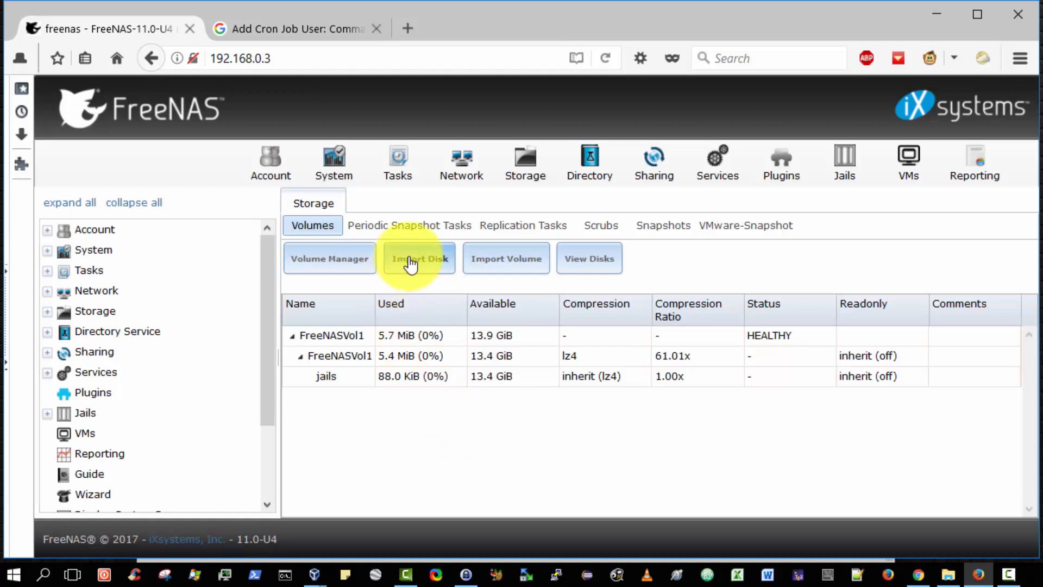
mouse_move(505, 238)
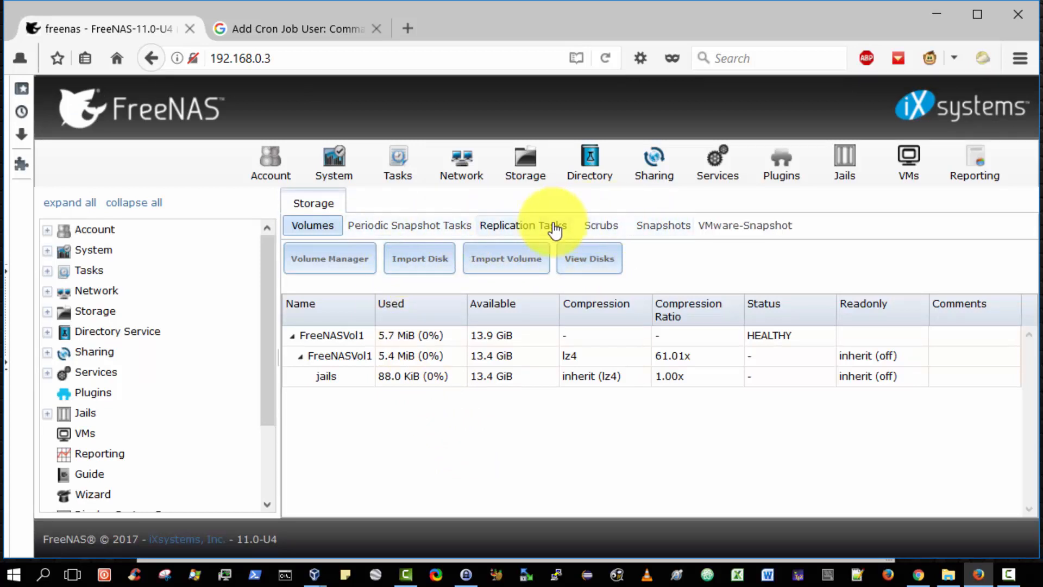
mouse_move(588, 163)
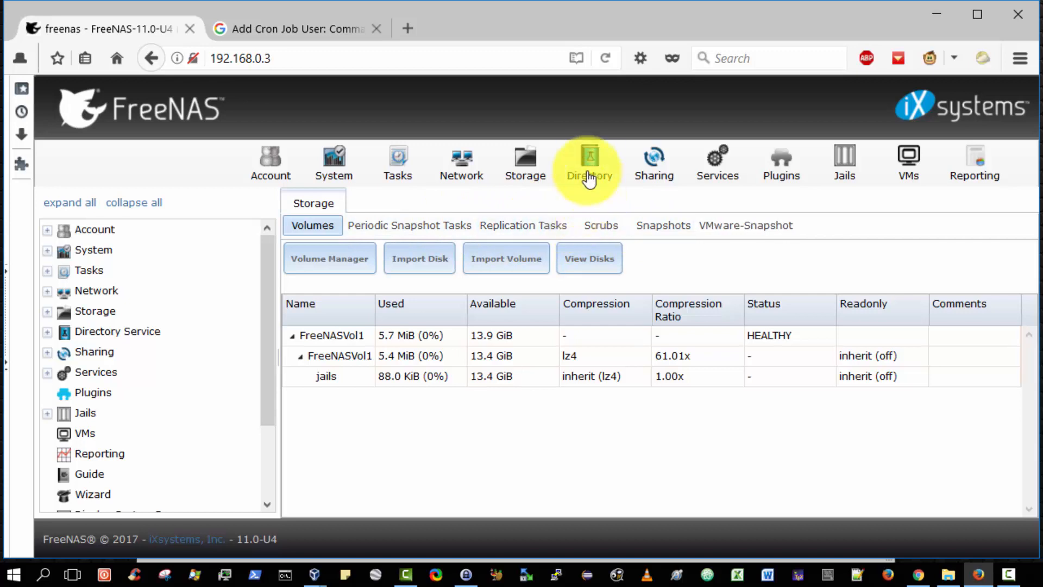
left_click(587, 163)
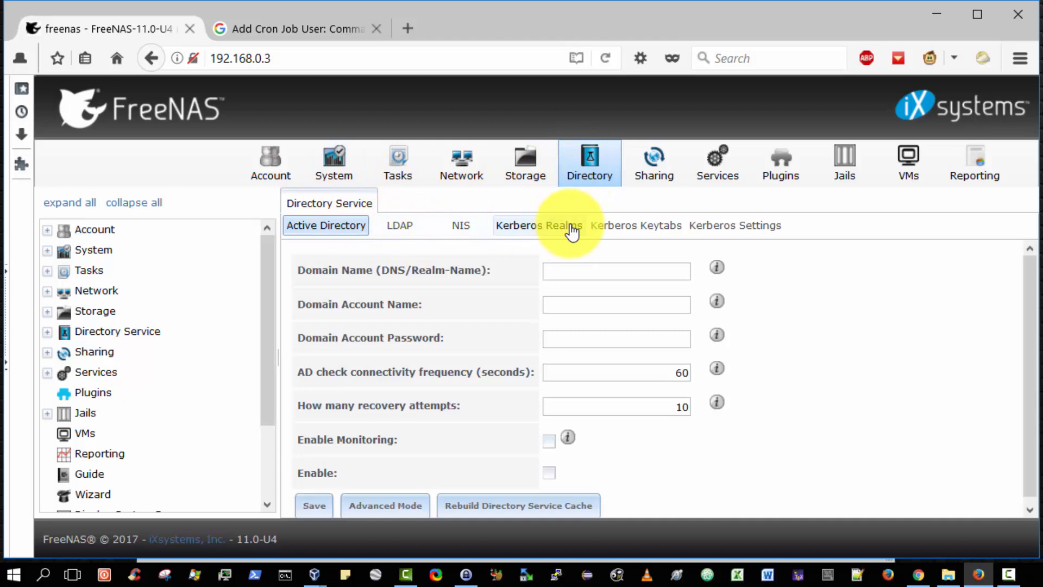
mouse_move(716, 175)
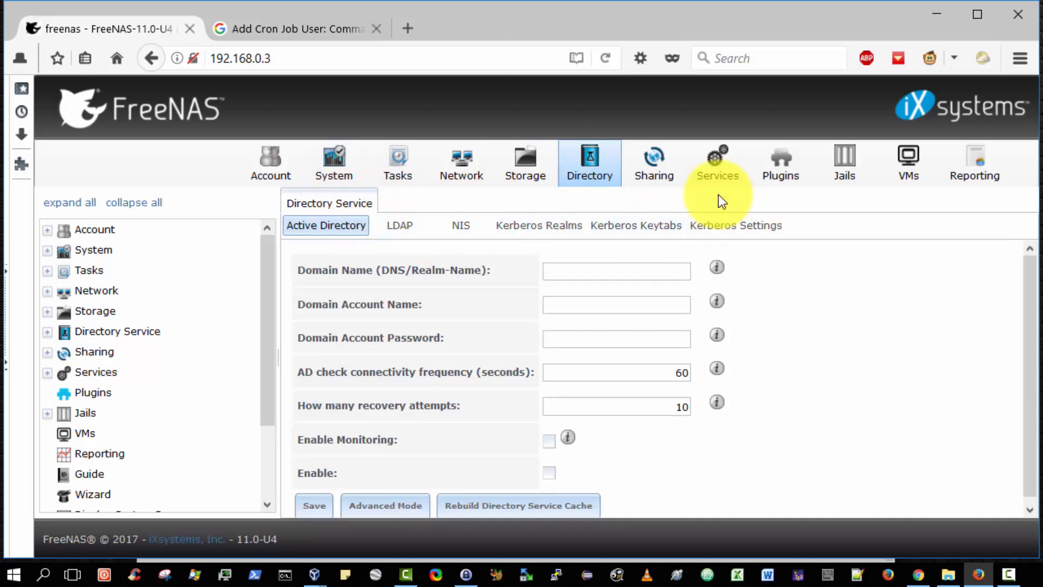
- View the Sharing area's empty Apple (AFP) shares list
left_click(653, 162)
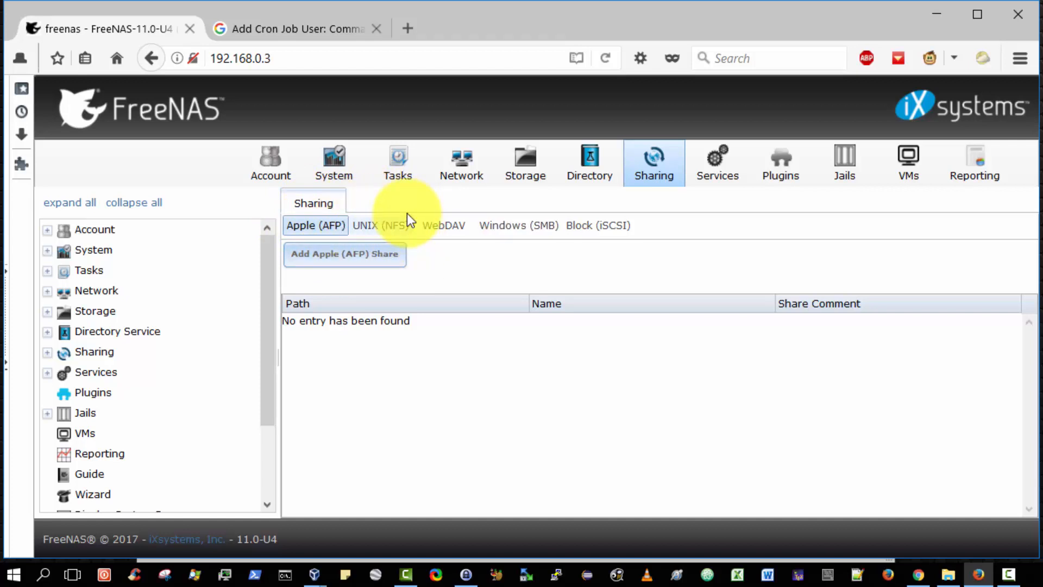
mouse_move(519, 209)
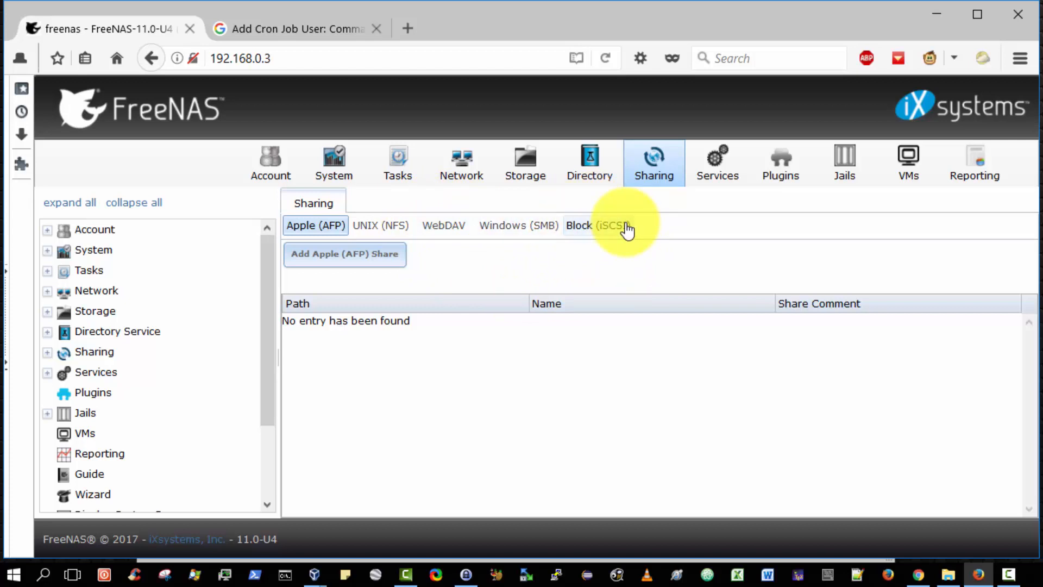
mouse_move(717, 163)
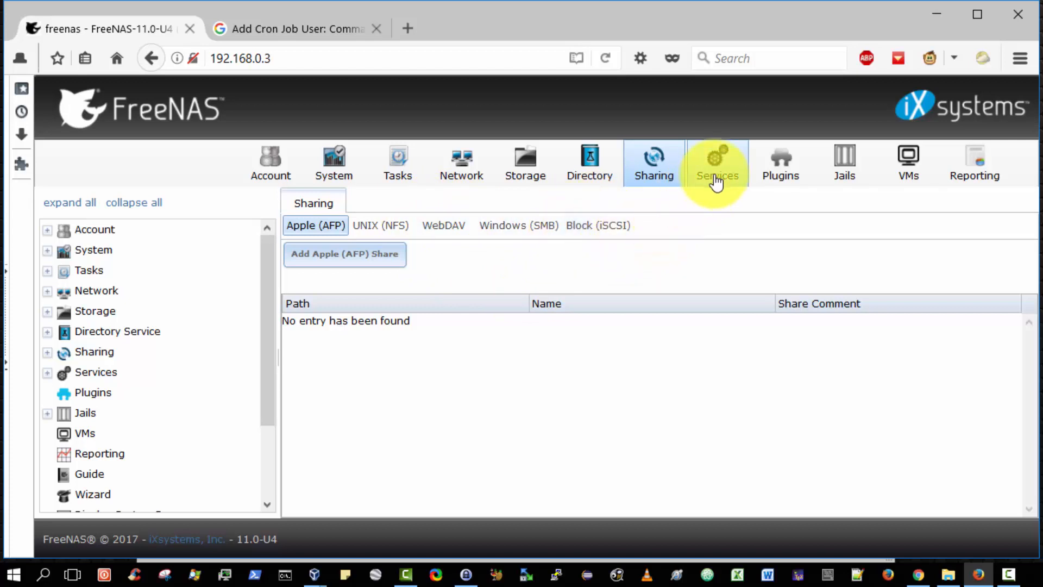
- Scroll through the Services list of stopped services, then launch the web Shell at a root prompt
left_click(717, 162)
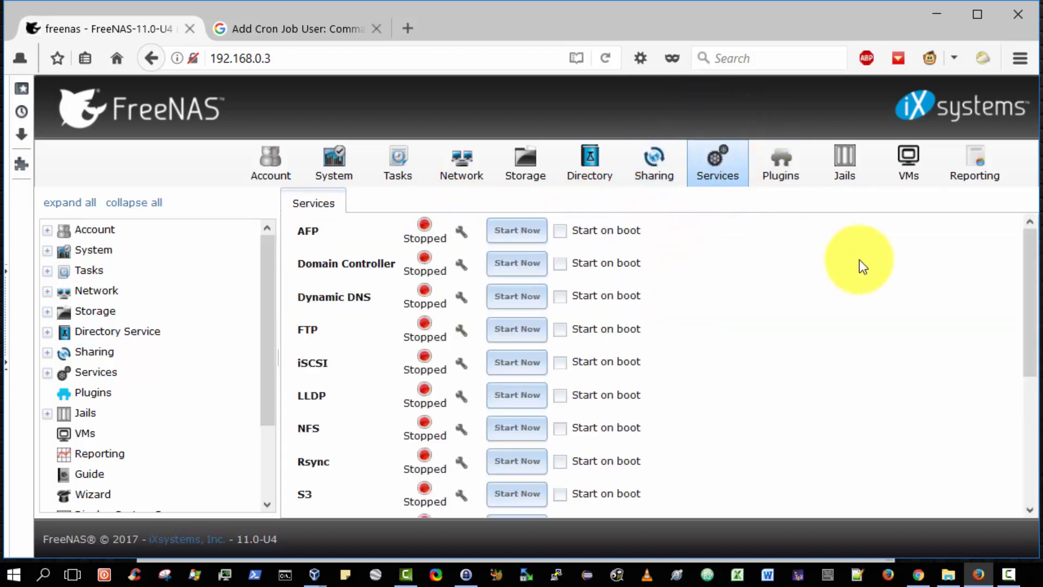
mouse_move(1031, 266)
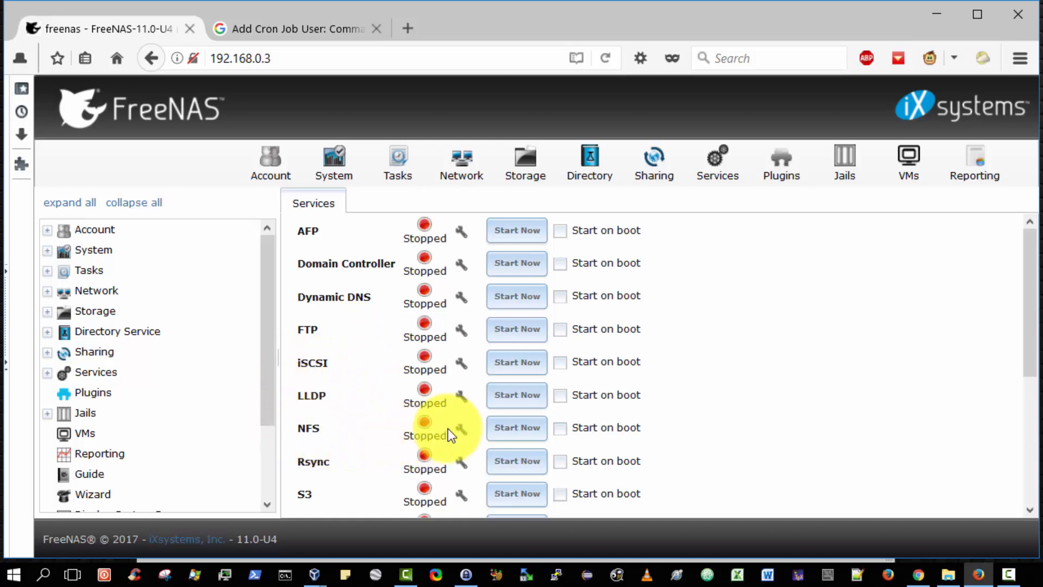
mouse_move(900, 344)
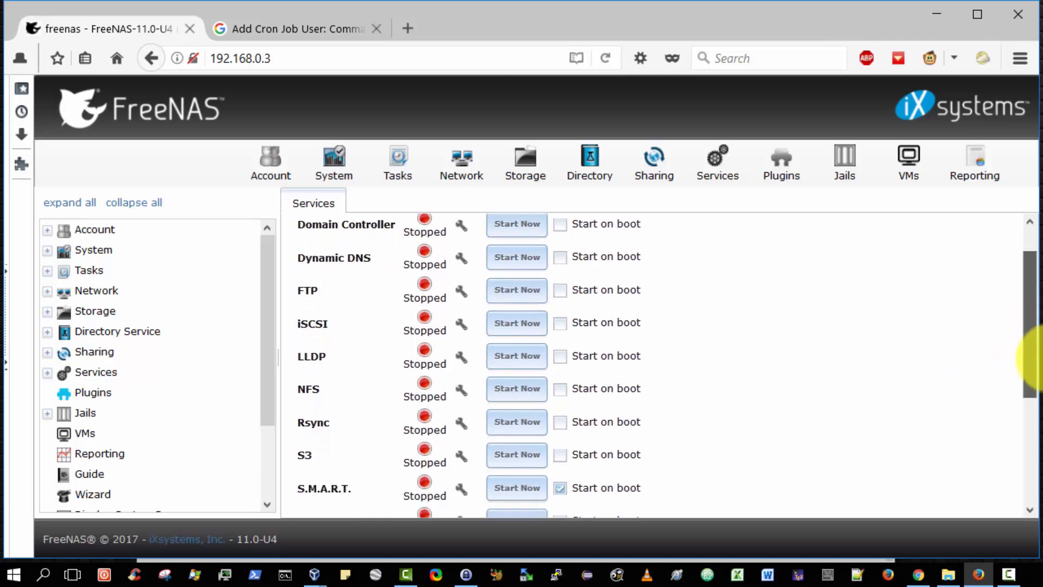
scroll("down", 3)
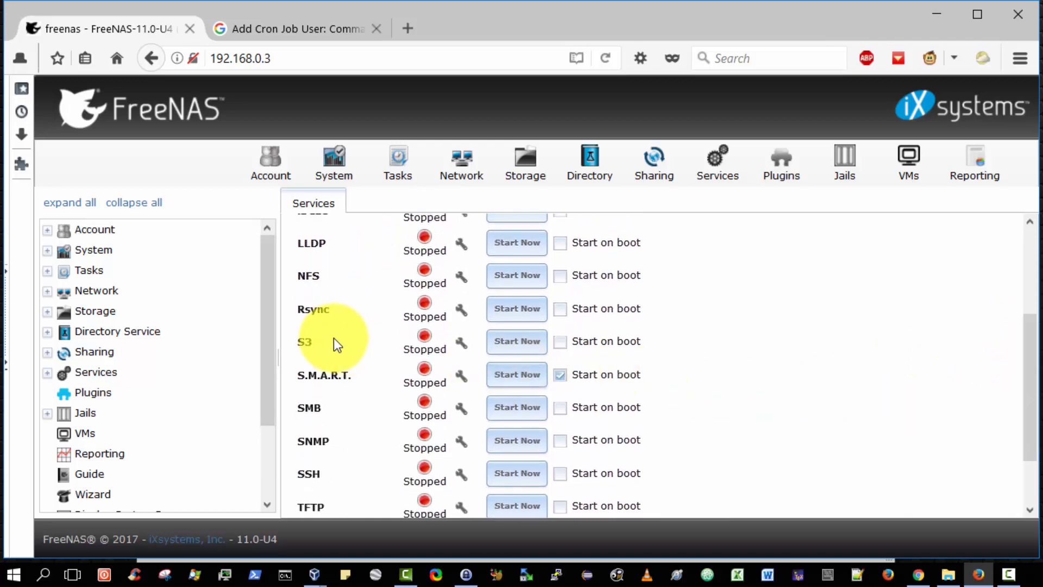
mouse_move(344, 404)
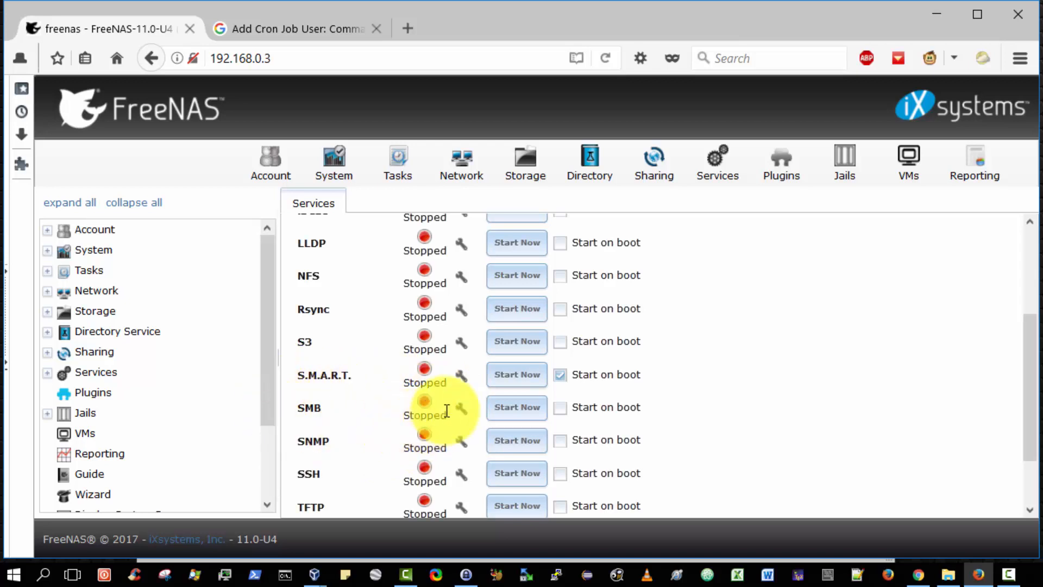
mouse_move(955, 344)
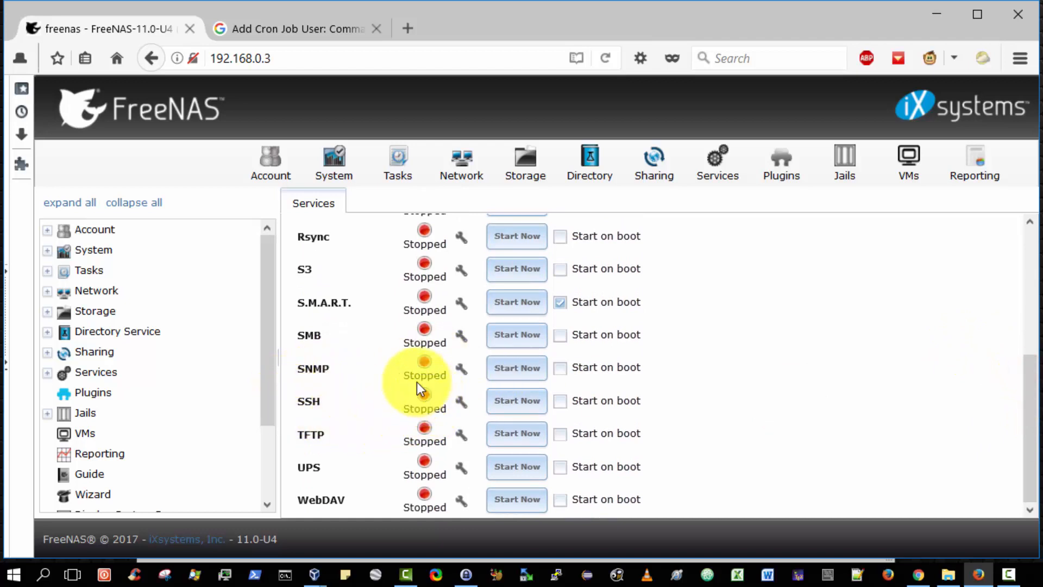
mouse_move(438, 392)
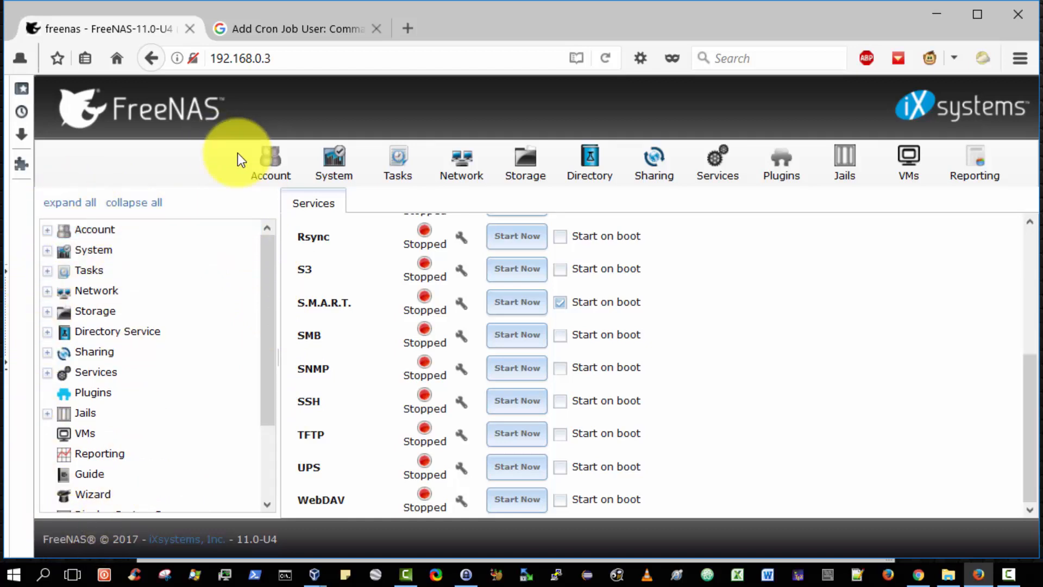
mouse_move(452, 126)
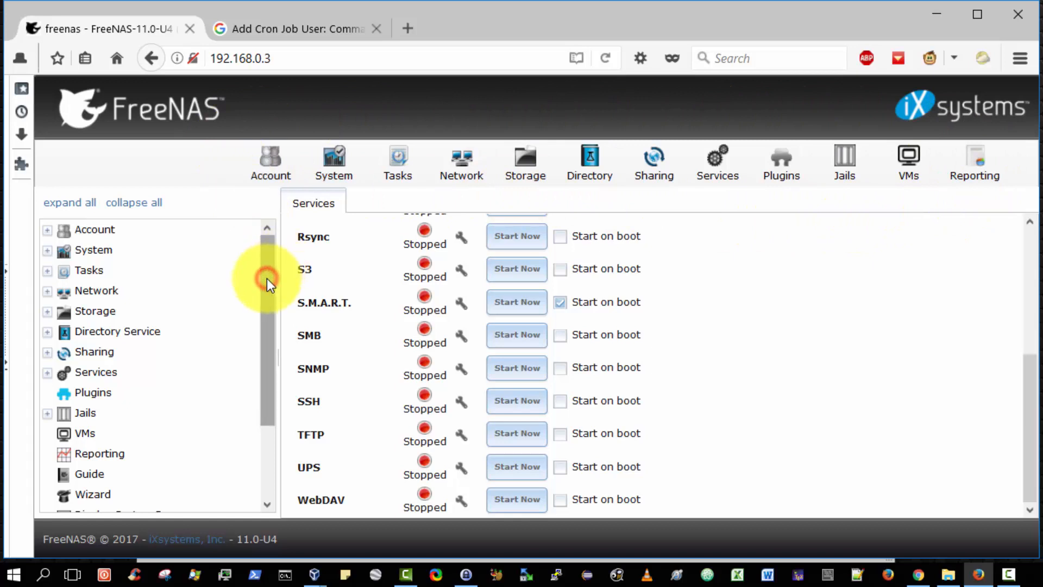
scroll("down", 3)
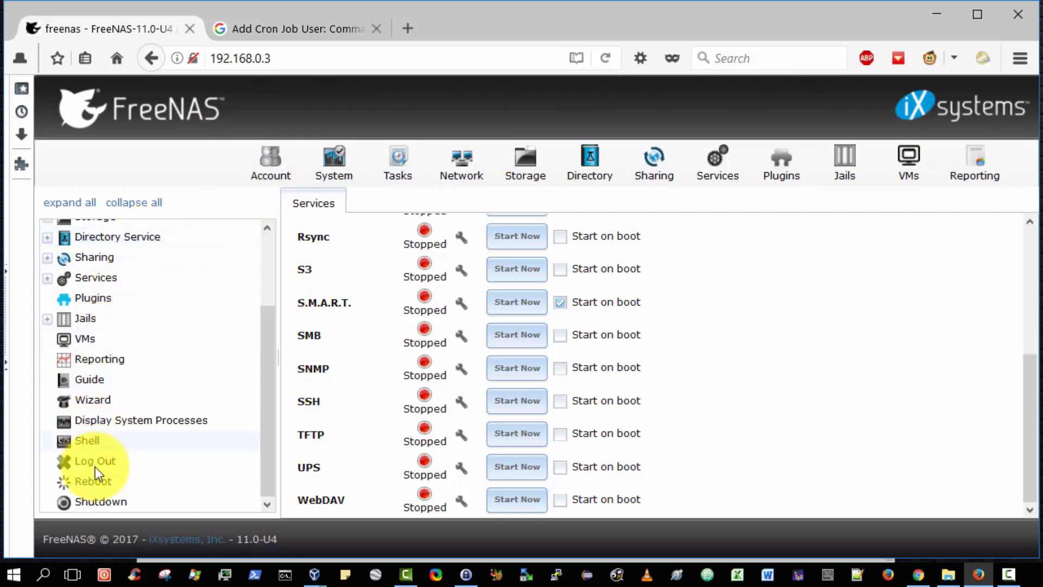
mouse_move(256, 185)
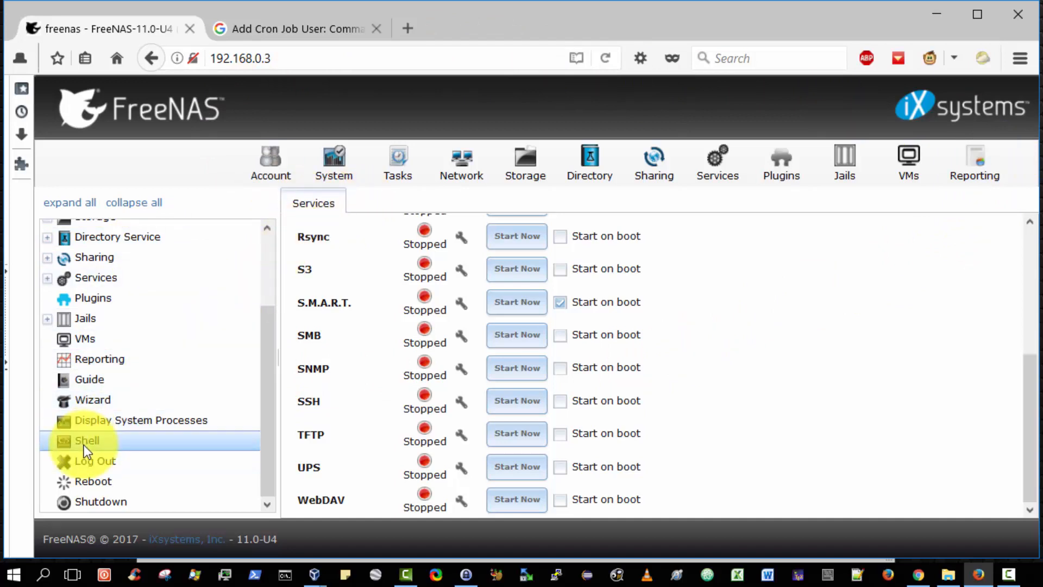
left_click(87, 440)
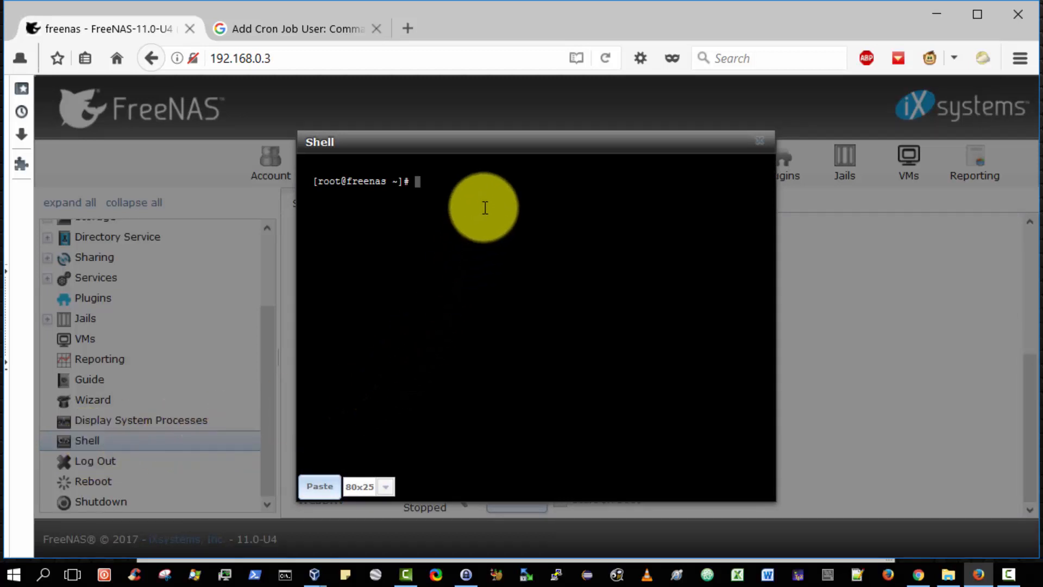
- Run ls -a and pwd in the shell to list root's home folder, then close the shell
type("ls -al")
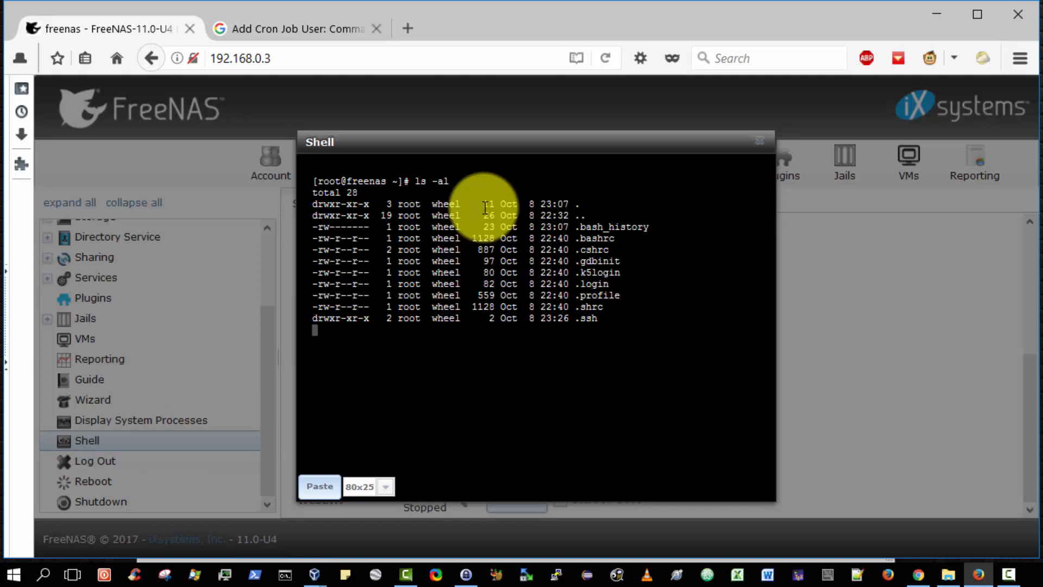
type("pwd")
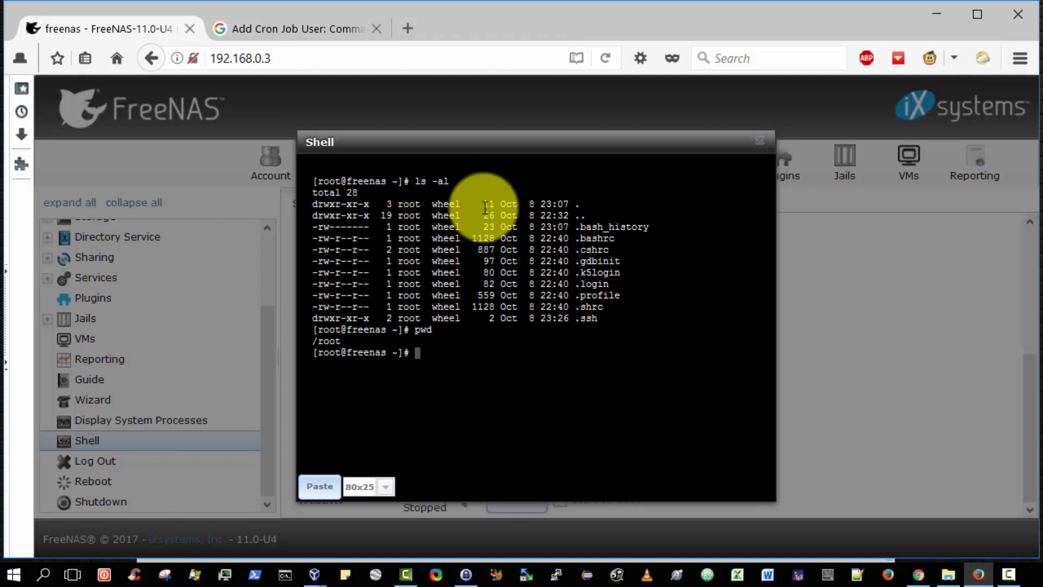
mouse_move(413, 254)
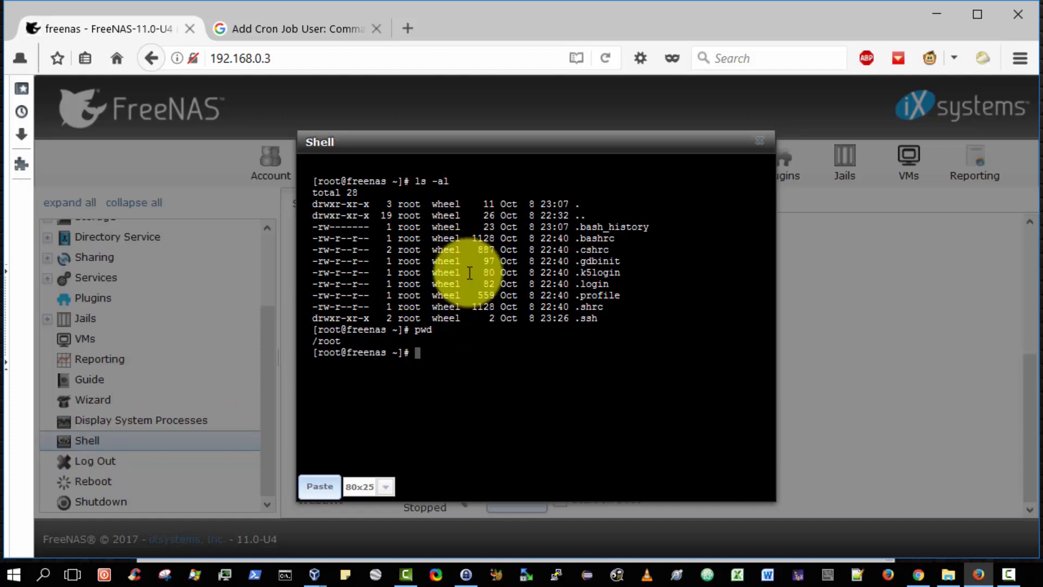
mouse_move(545, 333)
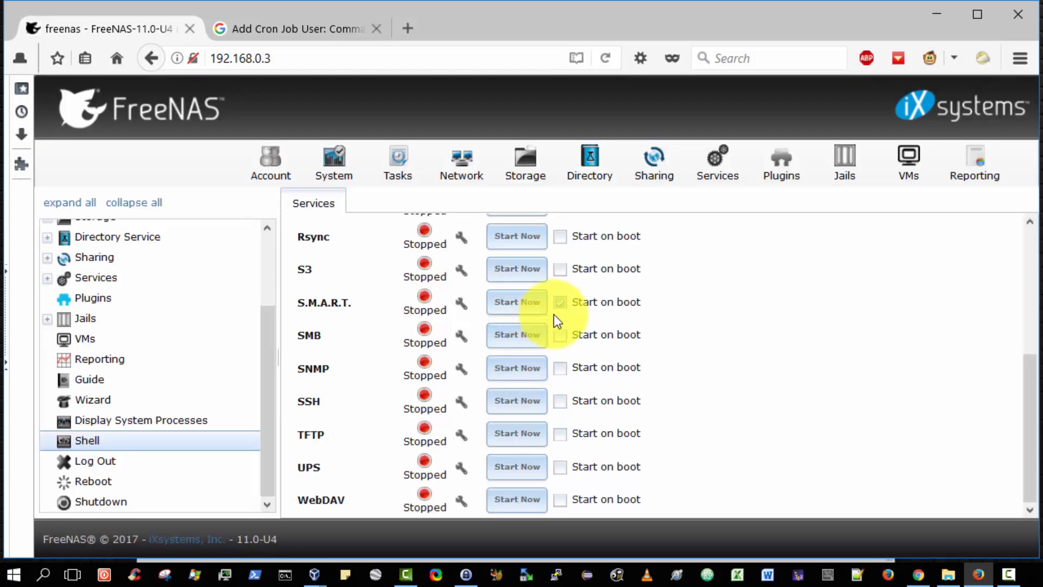
left_click(560, 301)
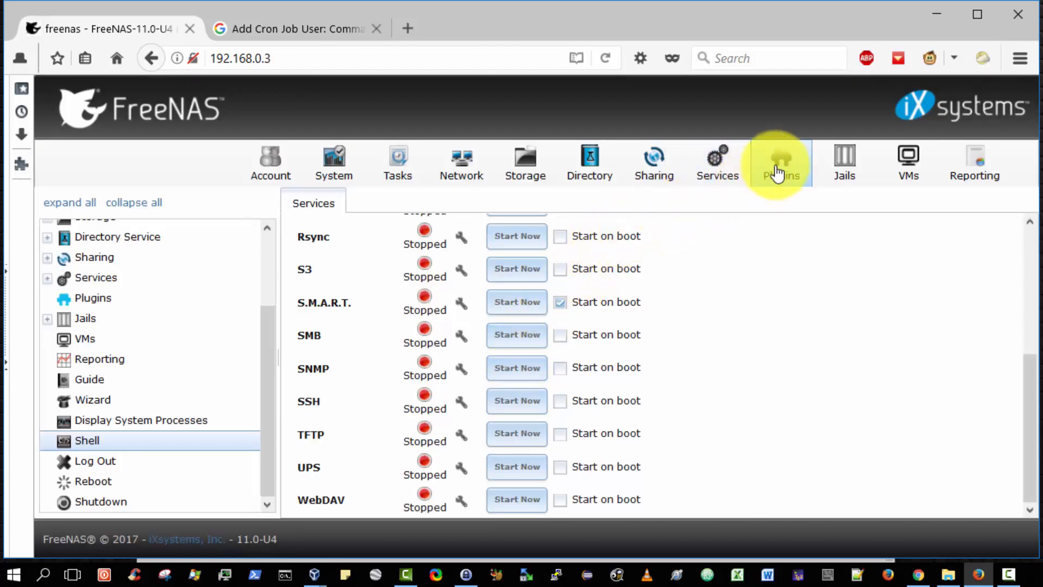
- View the Plugins page and then the Virtual Machines page
left_click(781, 163)
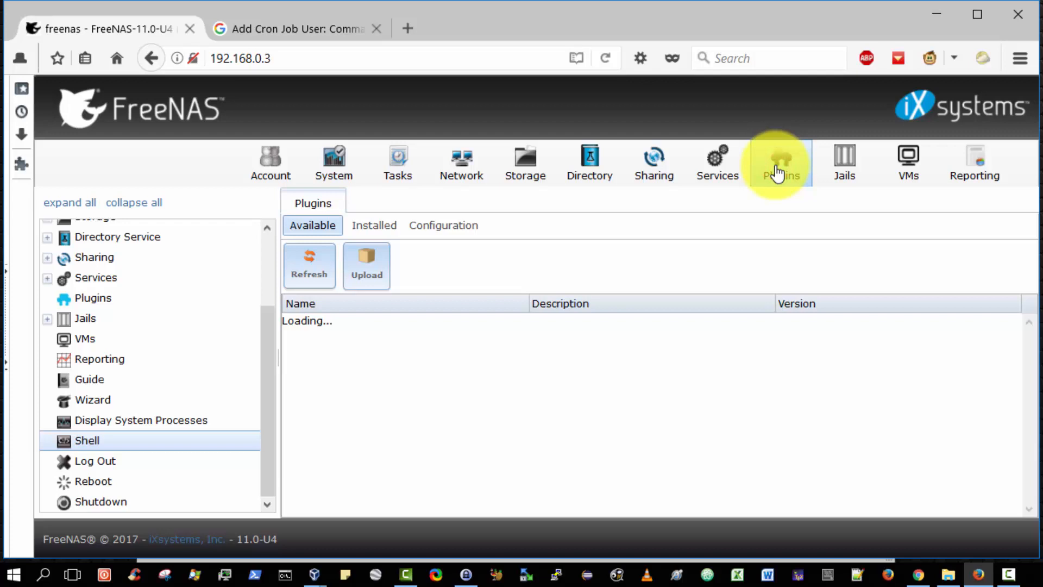
left_click(908, 162)
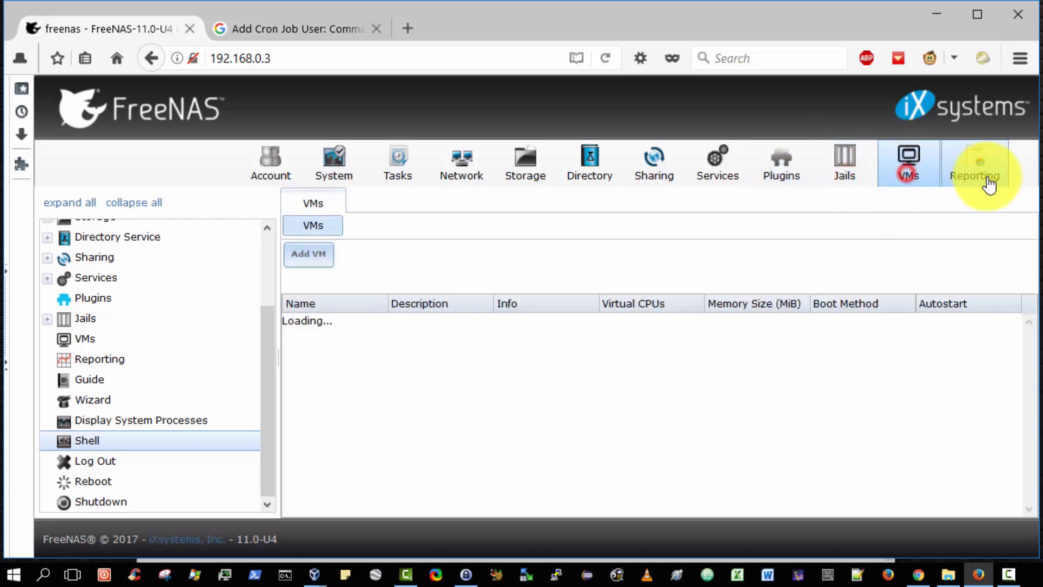
- Browse the Reporting graphs for CPU, disk, memory, network, partition, system and target
left_click(974, 162)
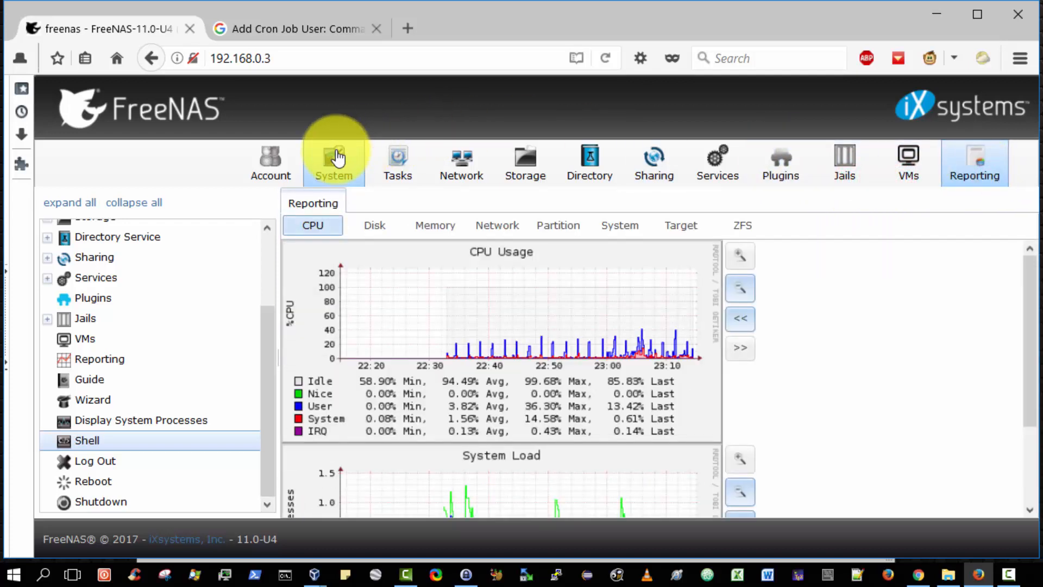
mouse_move(558, 224)
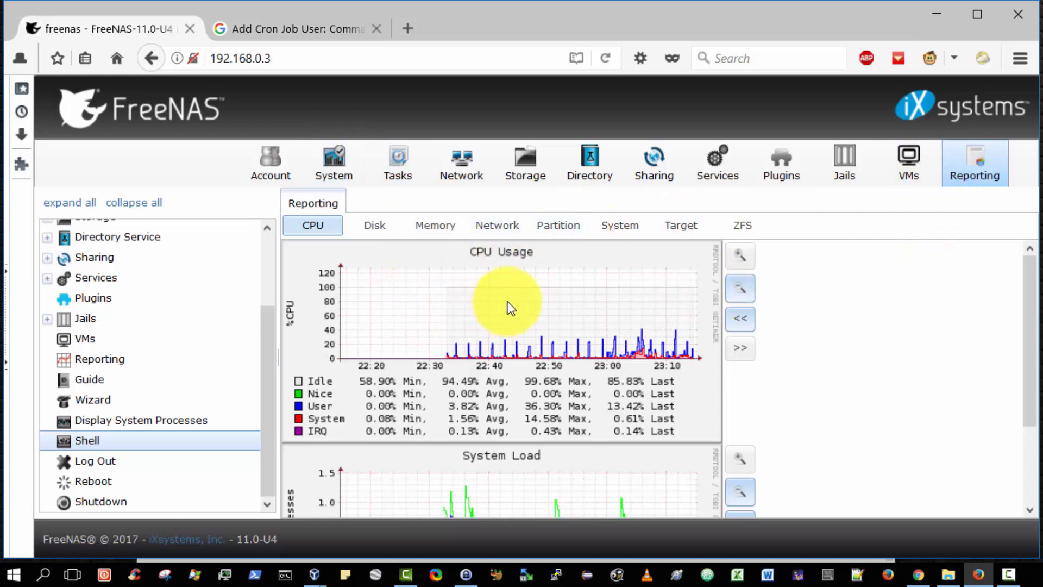
scroll("down", 3)
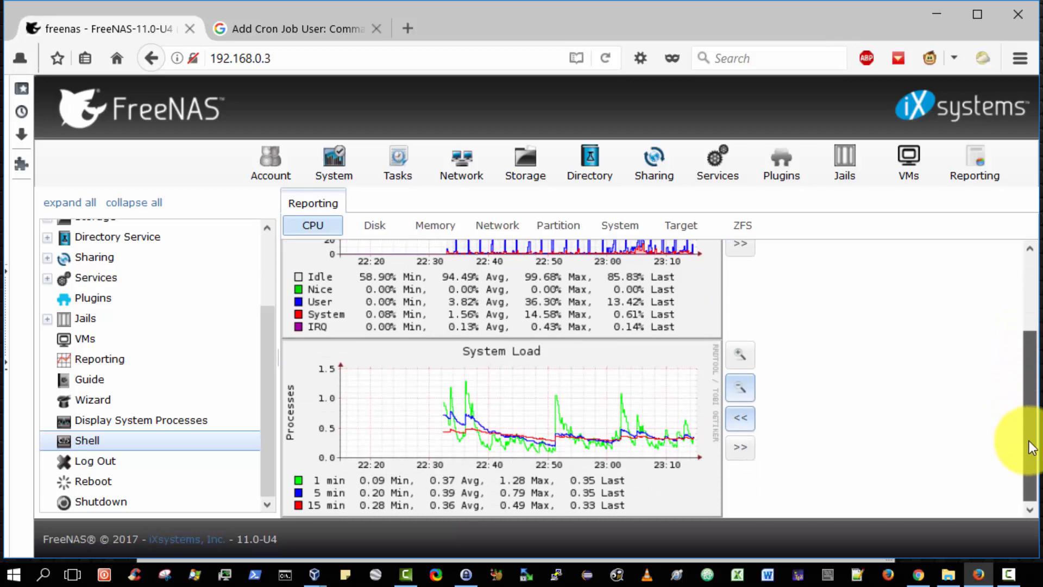
left_click(374, 225)
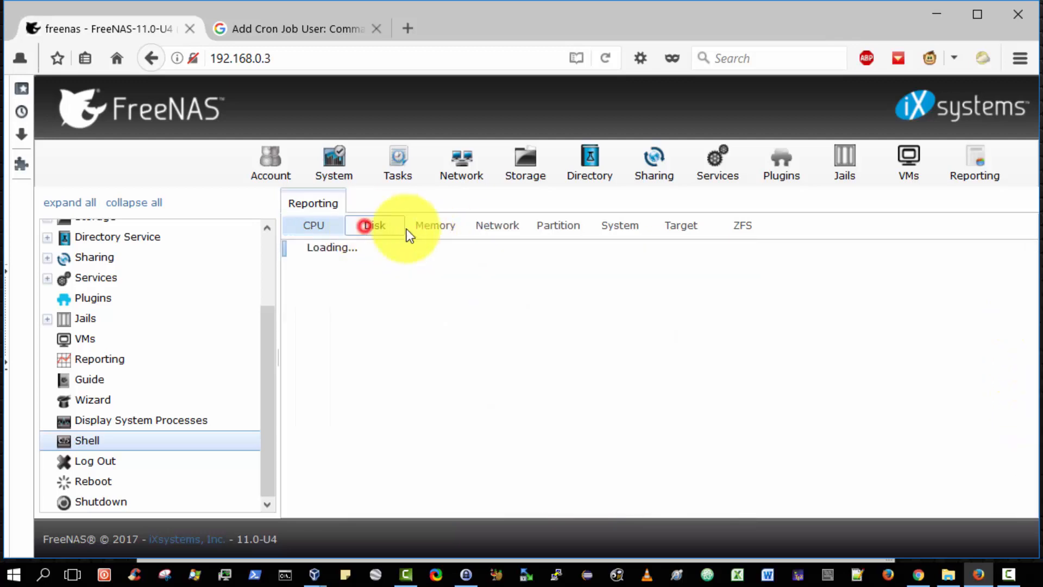
left_click(374, 225)
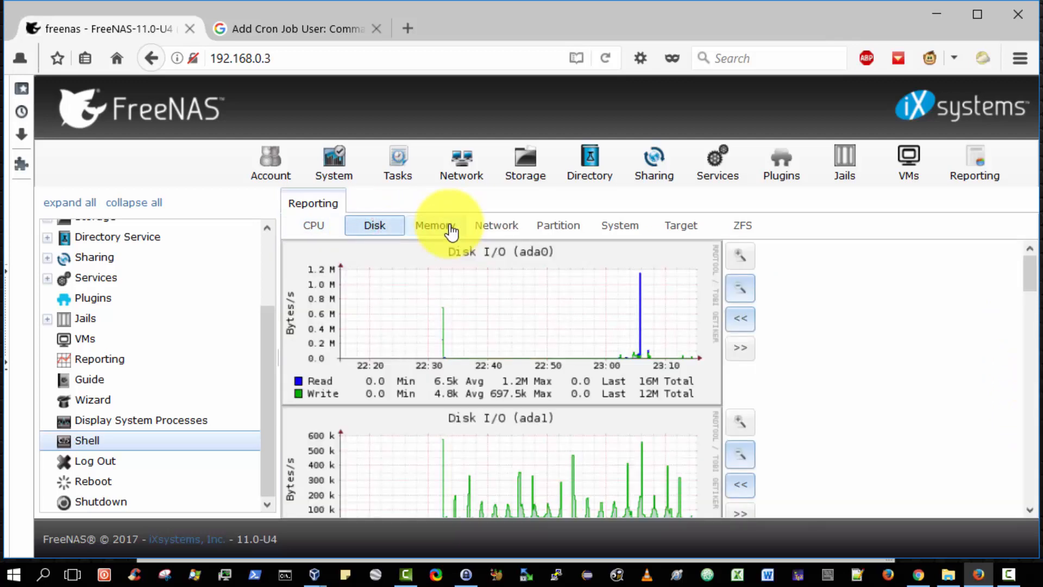
left_click(497, 225)
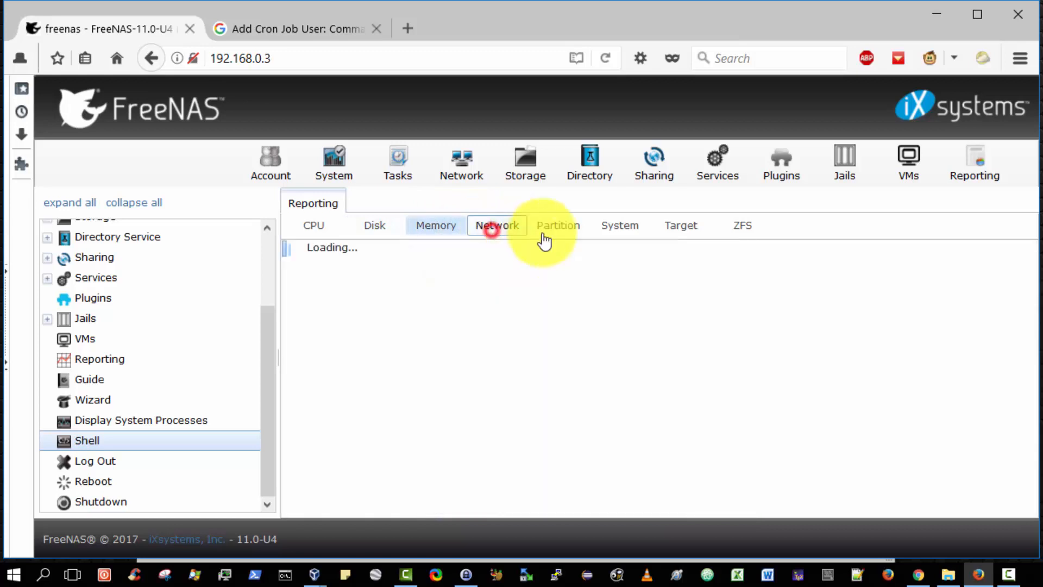
left_click(558, 225)
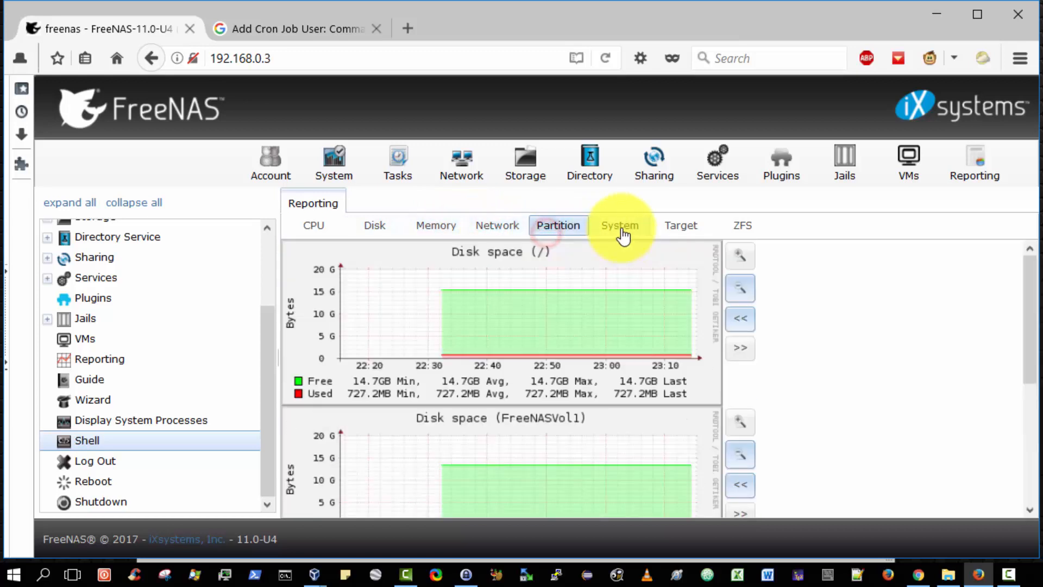
left_click(618, 225)
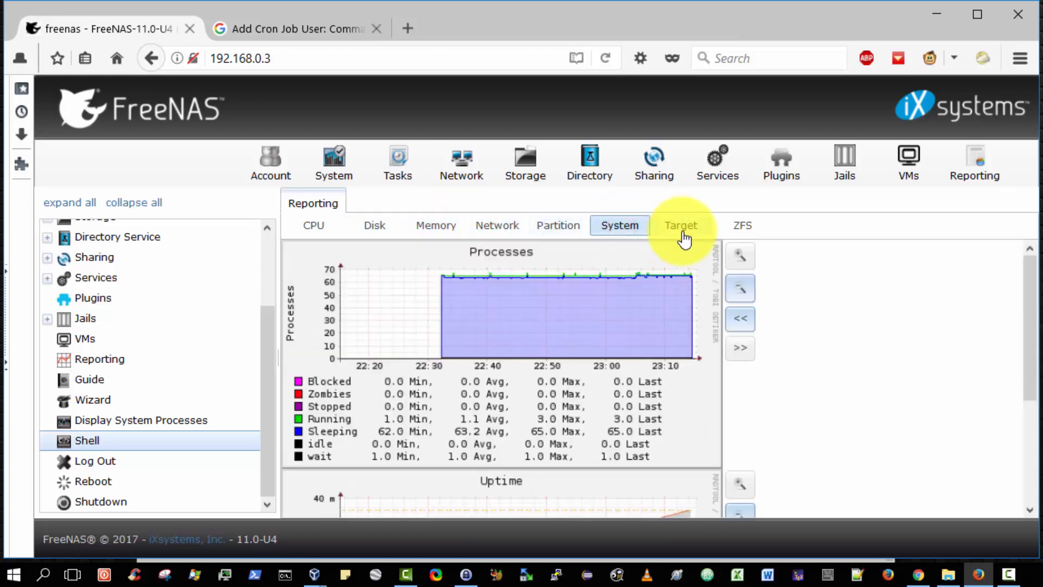
left_click(740, 225)
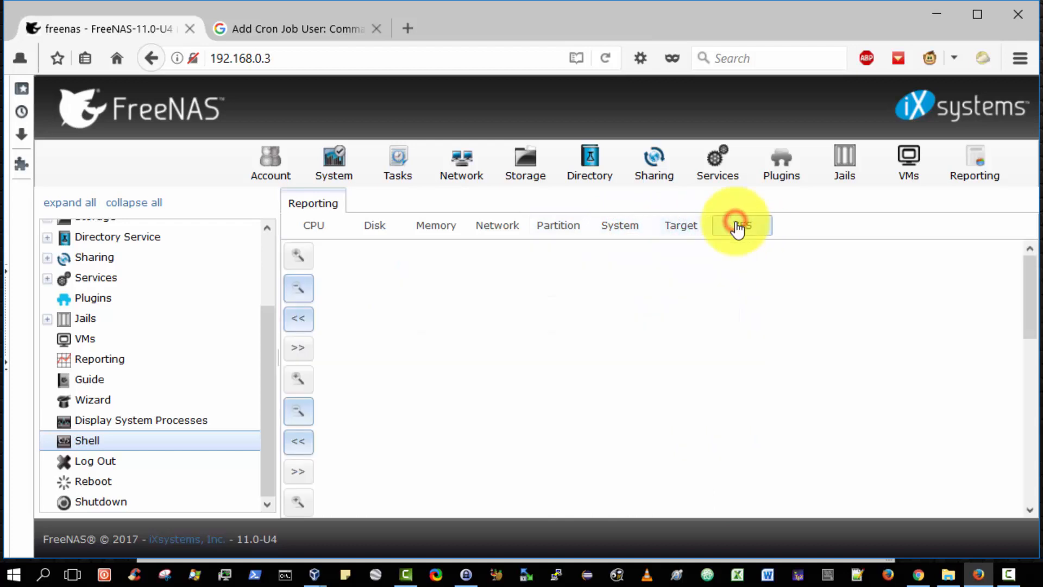
- Return to the Account page showing the built-in groups list
left_click(270, 162)
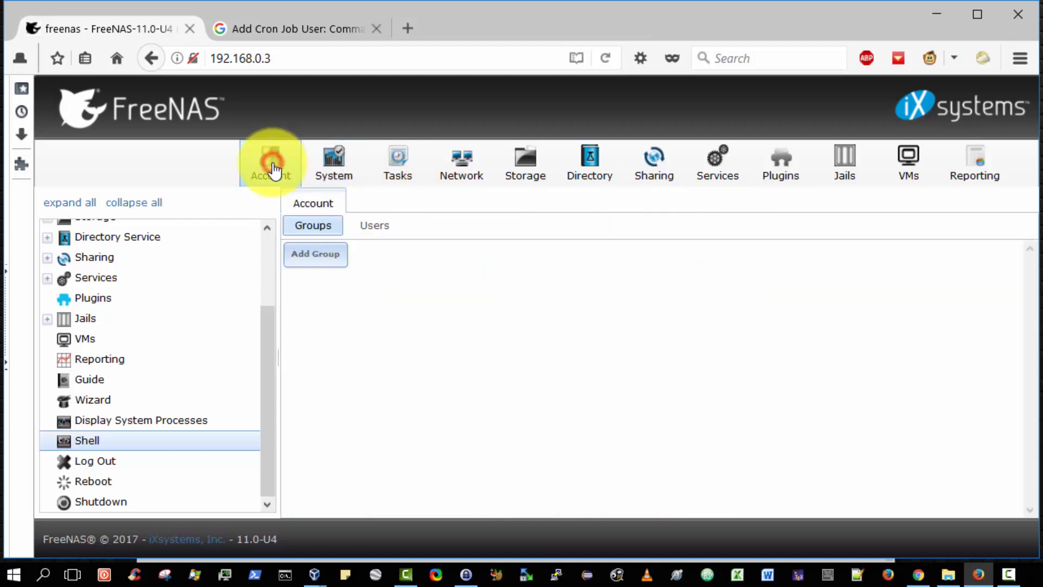
left_click(270, 163)
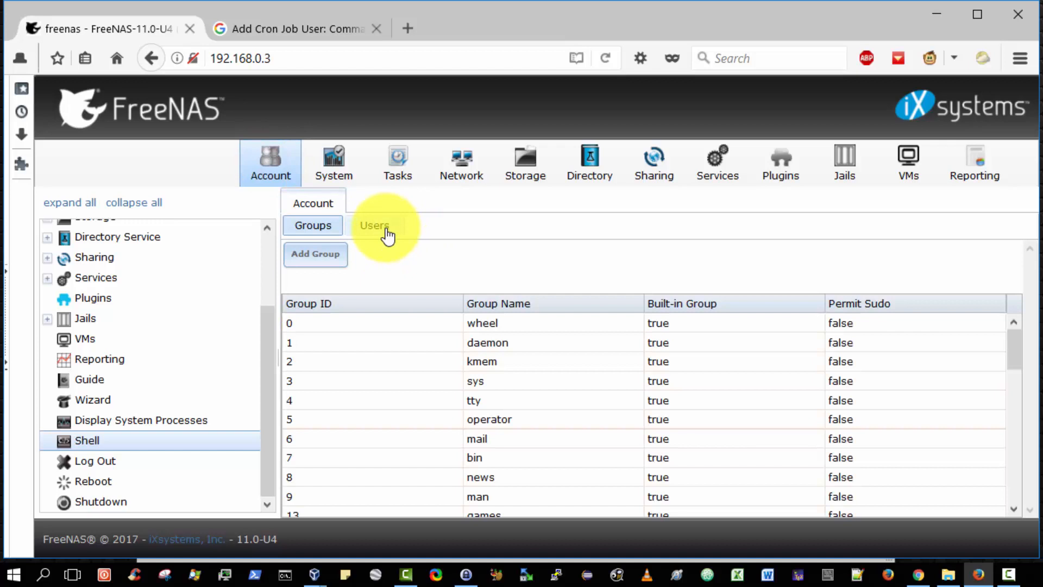